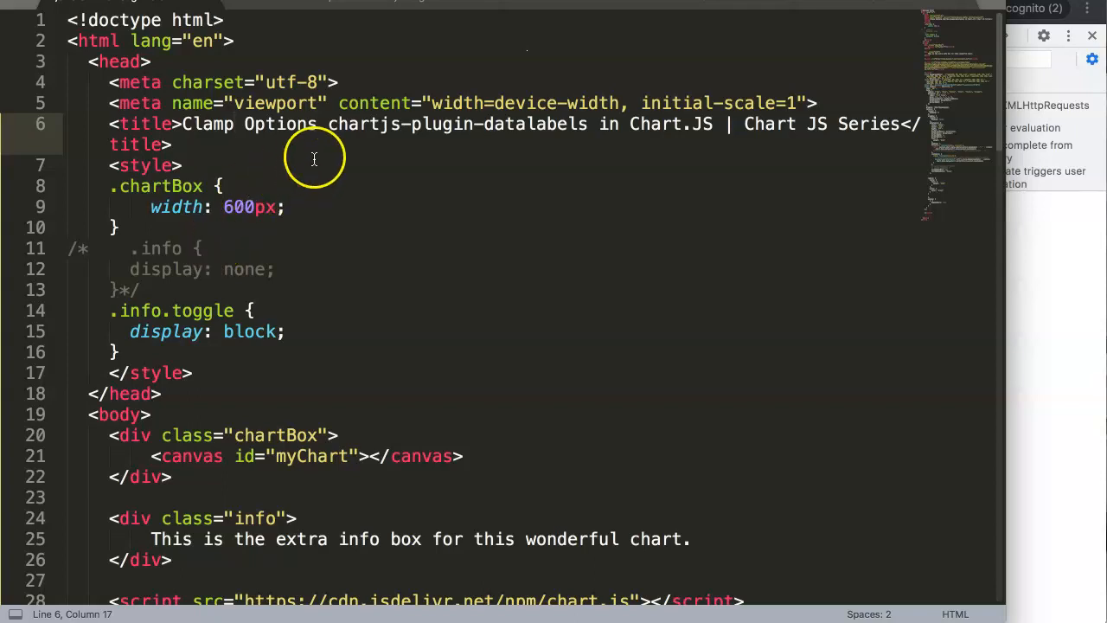
mouse_move(589, 140)
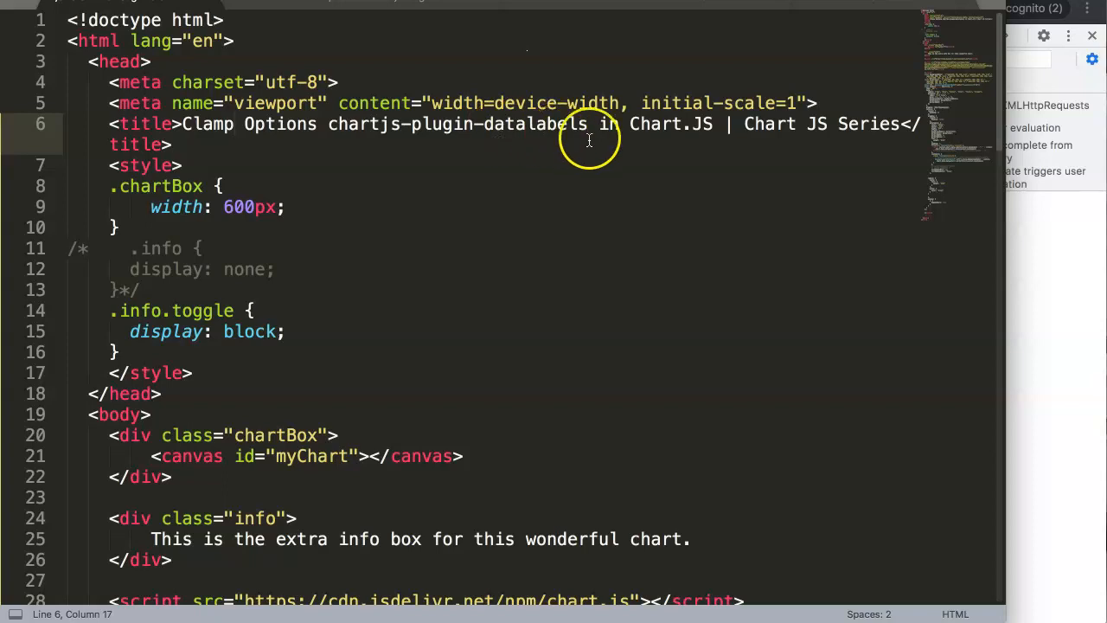
mouse_move(567, 206)
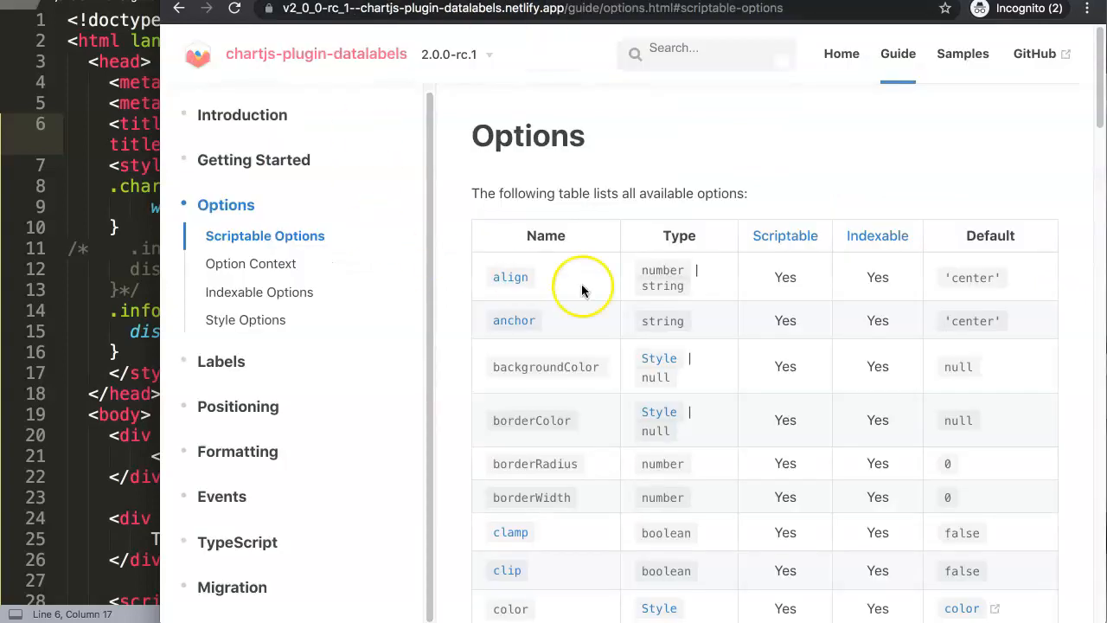
Step: Scroll the datalabels docs to the Positioning guide's Clamping section and its diagram
scroll("down", 3)
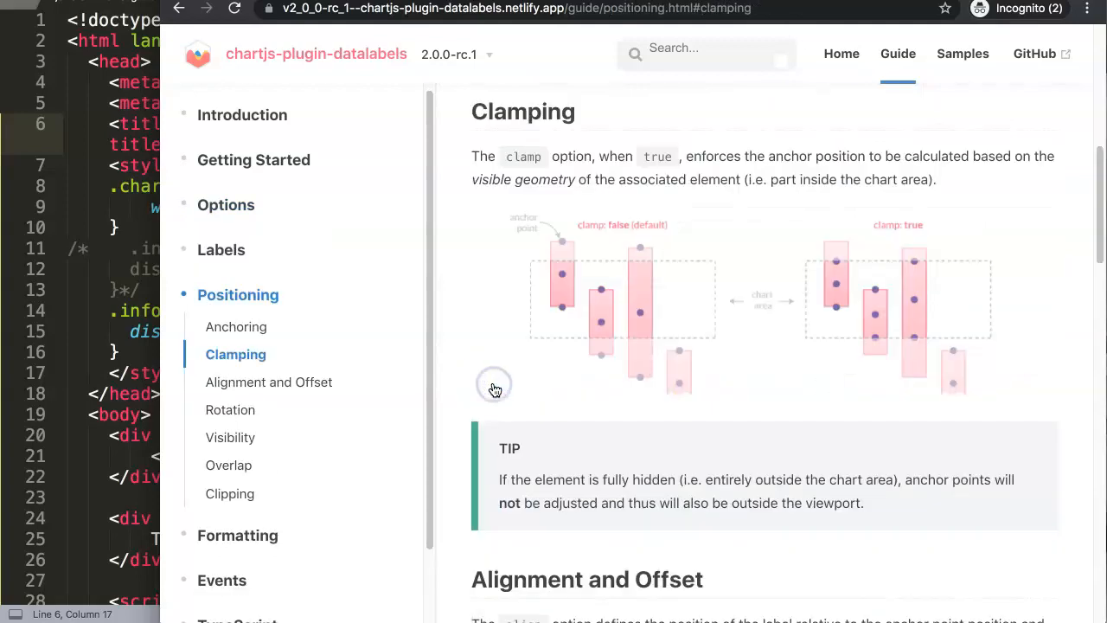
mouse_move(539, 402)
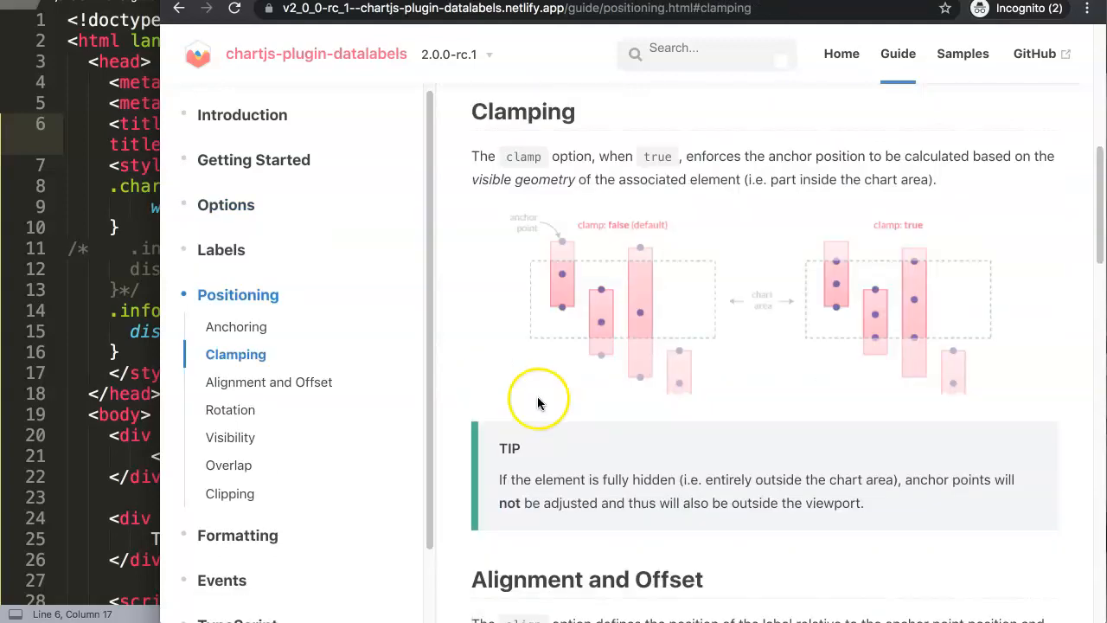
mouse_move(773, 203)
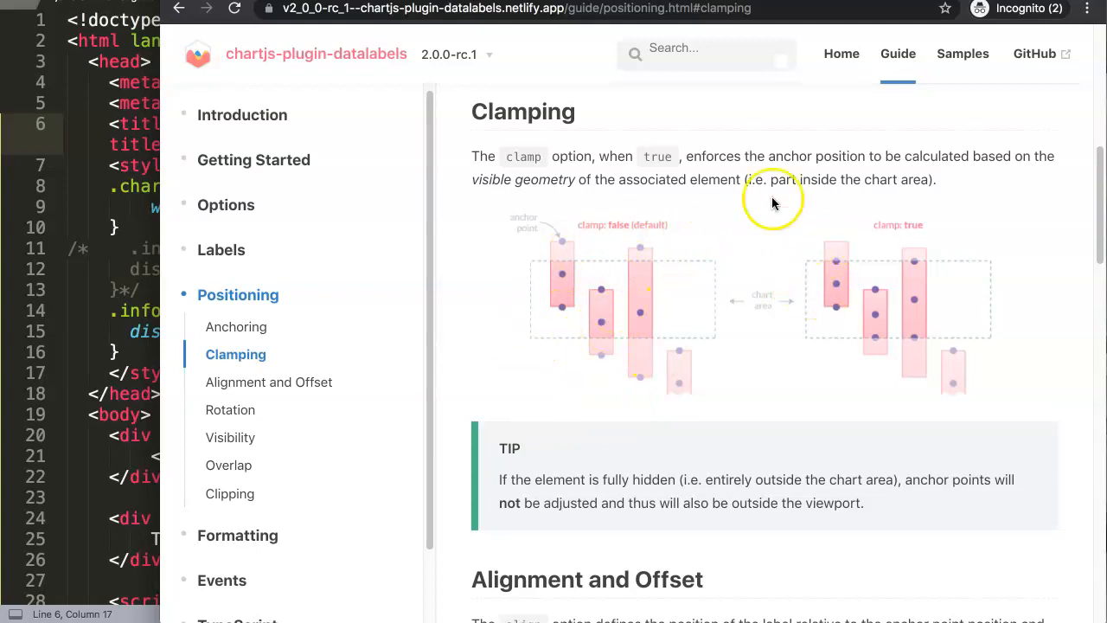
mouse_move(610, 361)
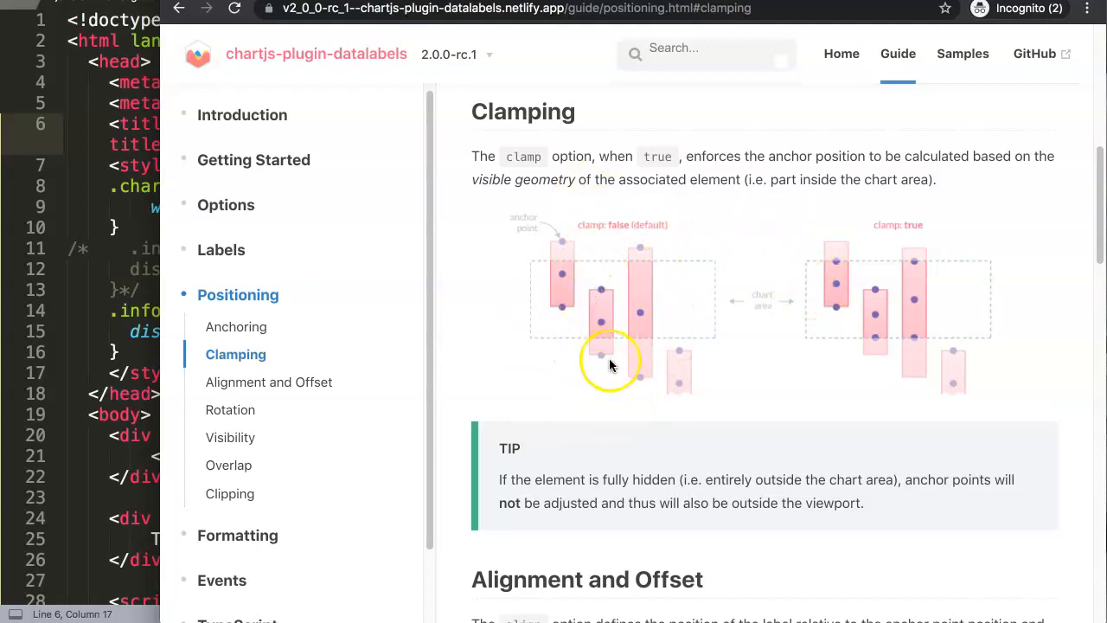
mouse_move(569, 270)
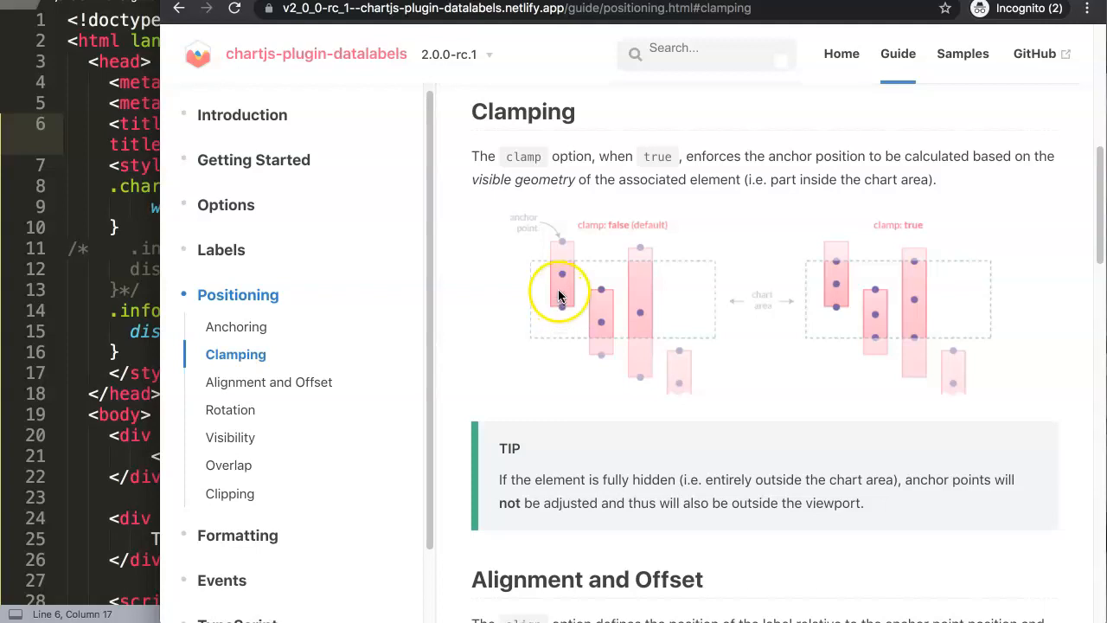
mouse_move(561, 264)
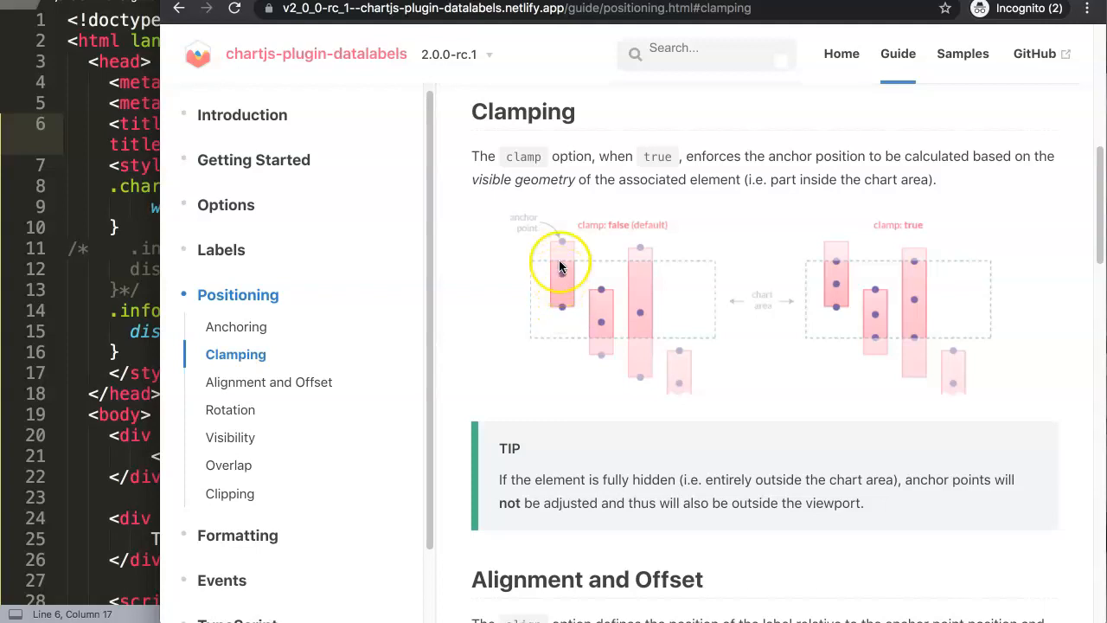
mouse_move(601, 355)
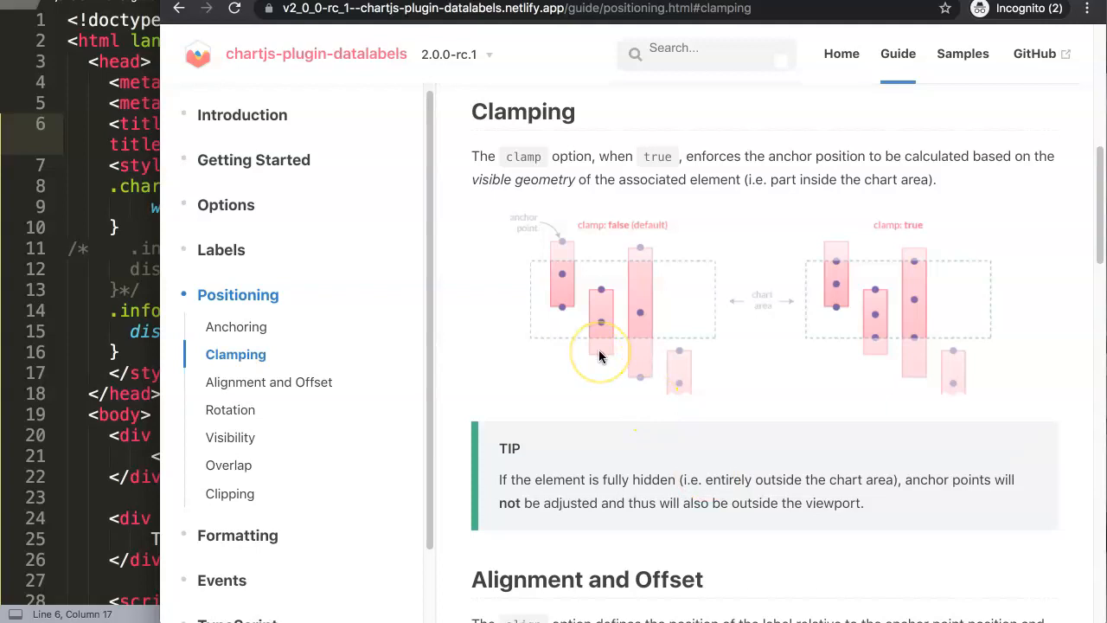
mouse_move(601, 357)
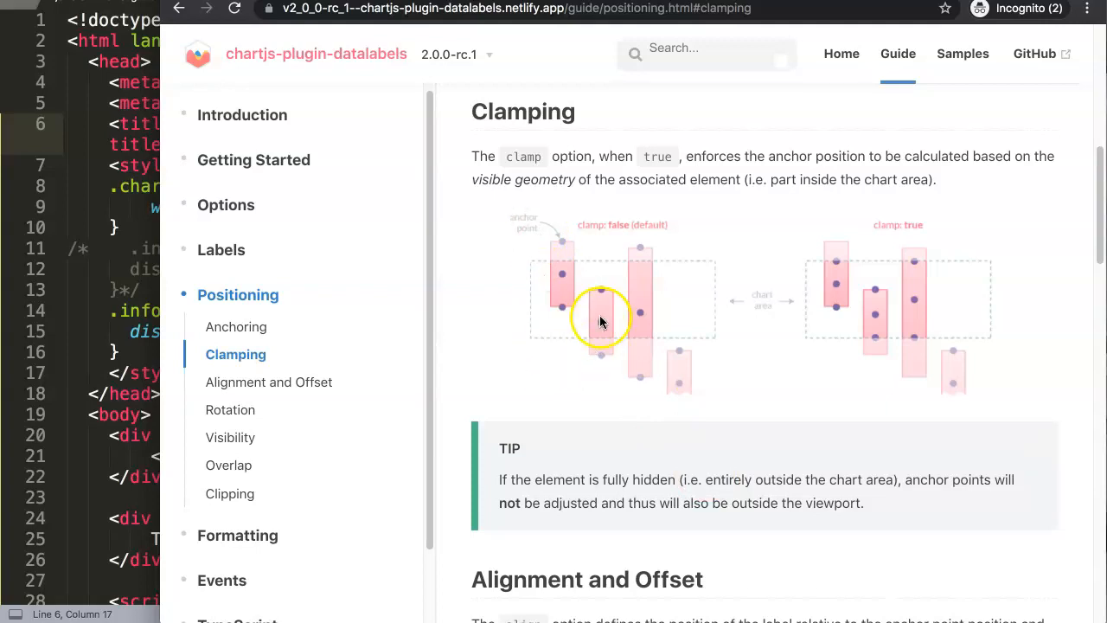
mouse_move(562, 324)
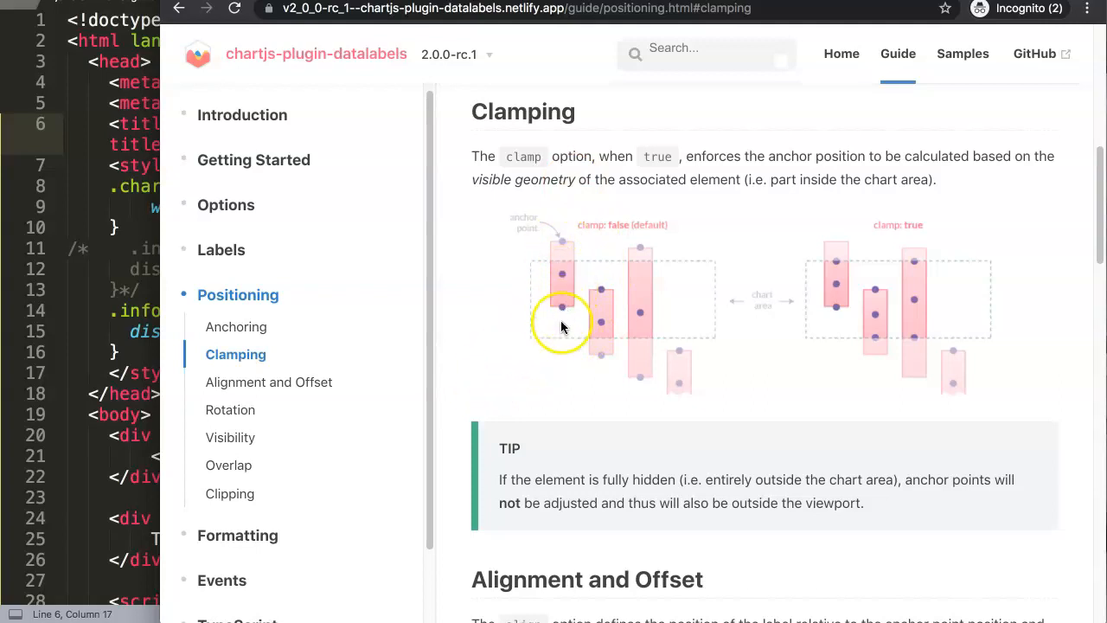
mouse_move(510, 320)
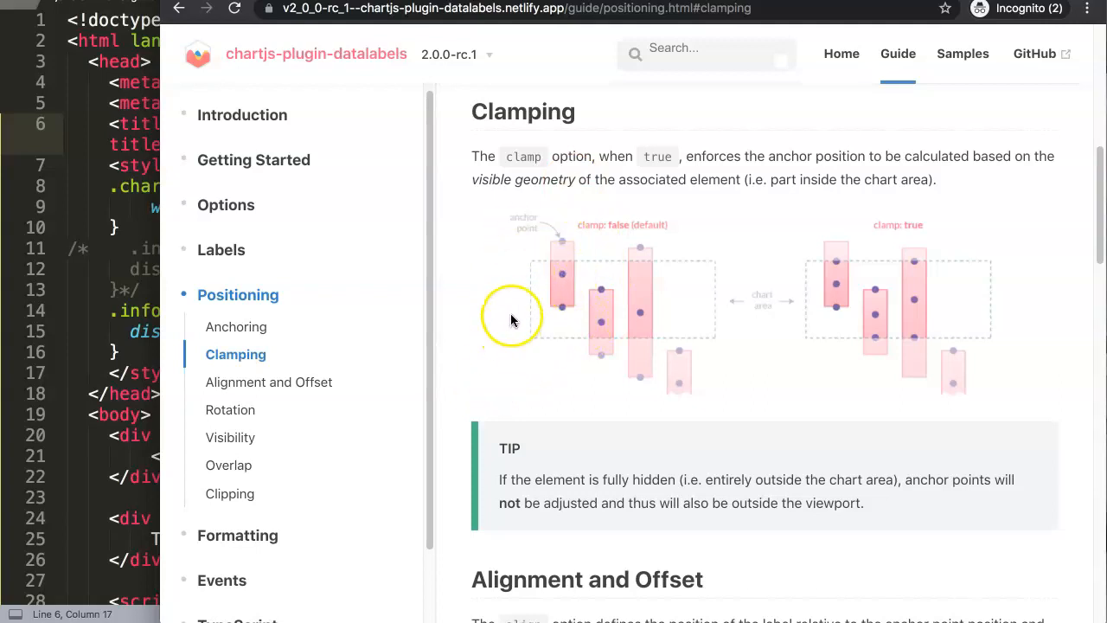
mouse_move(575, 346)
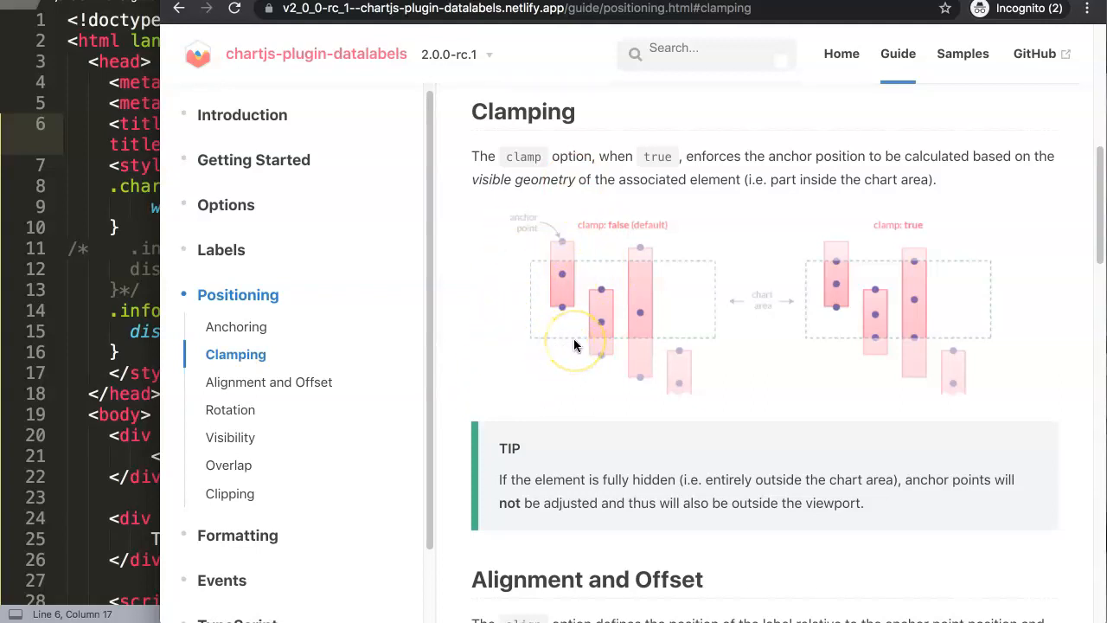
mouse_move(650, 253)
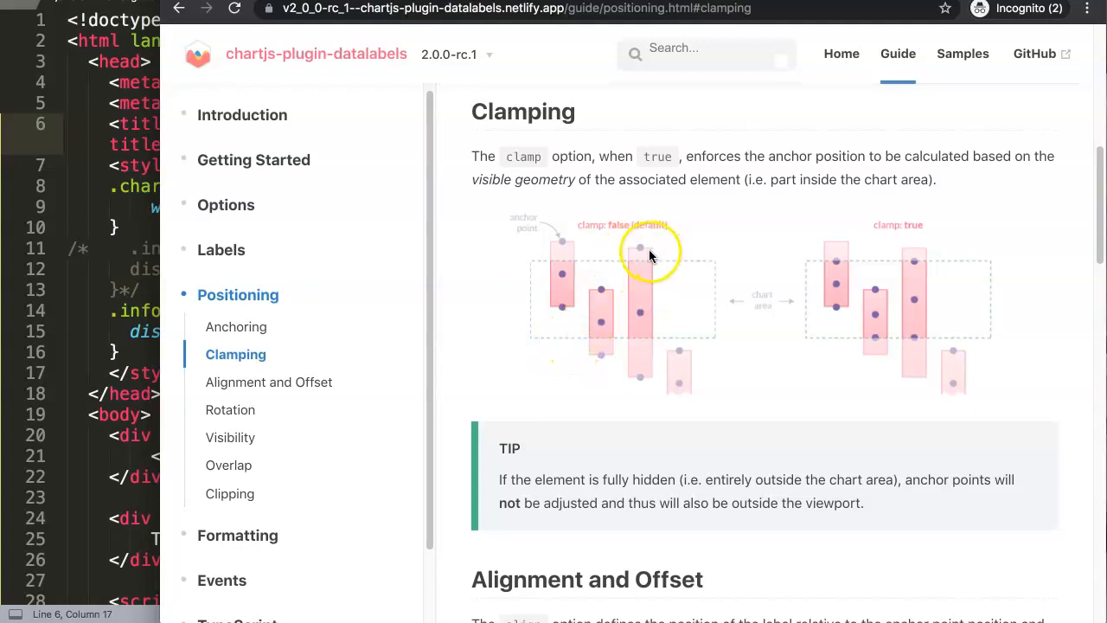
mouse_move(618, 264)
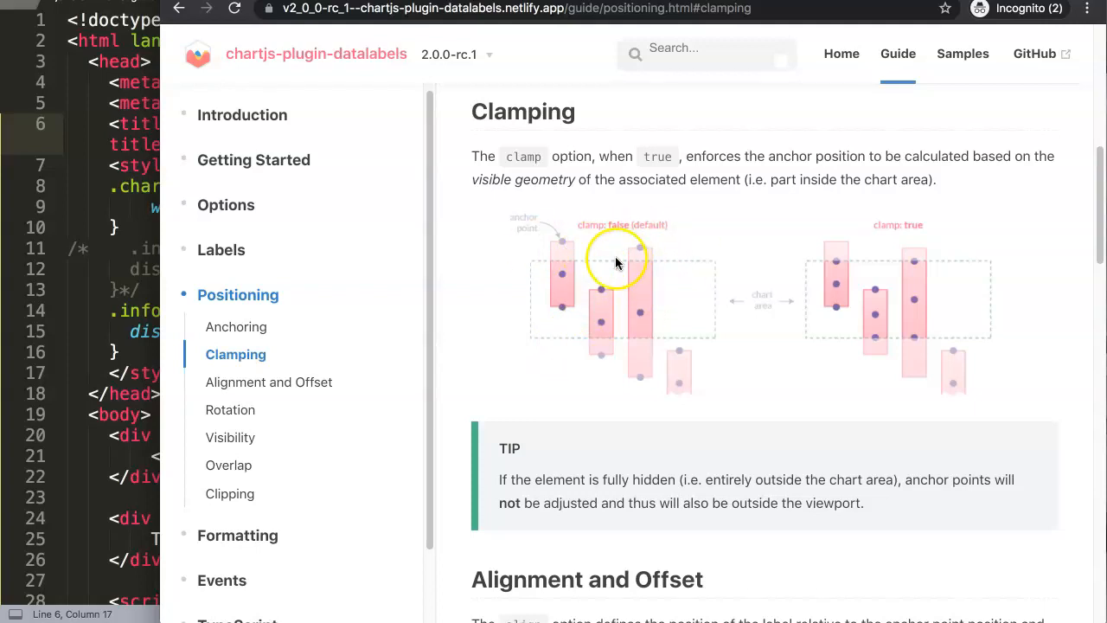
mouse_move(618, 252)
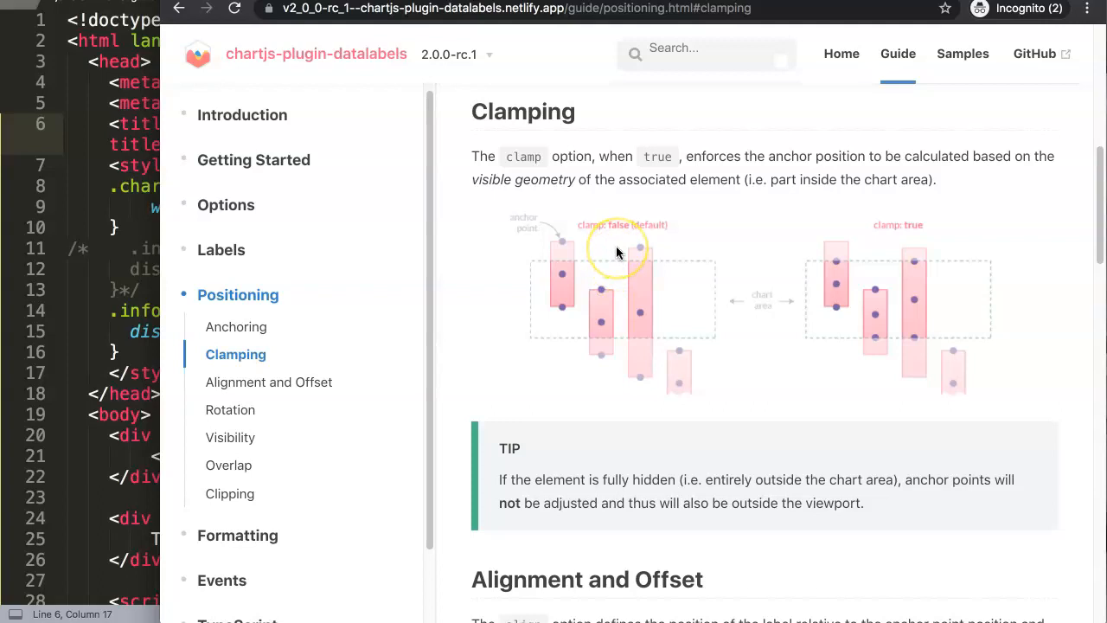
mouse_move(533, 346)
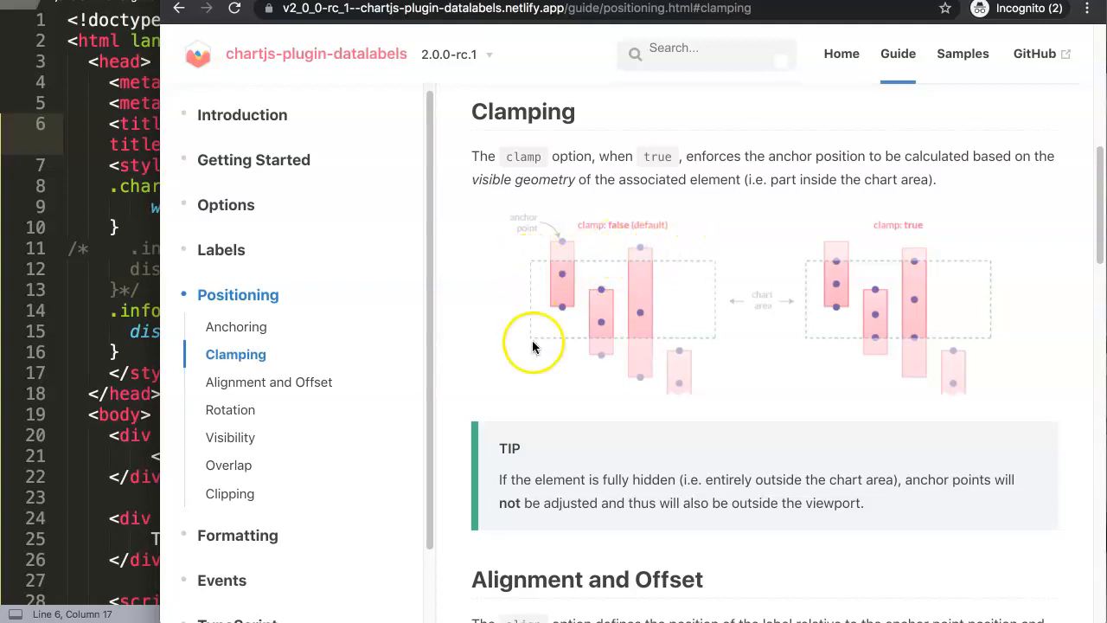
mouse_move(642, 251)
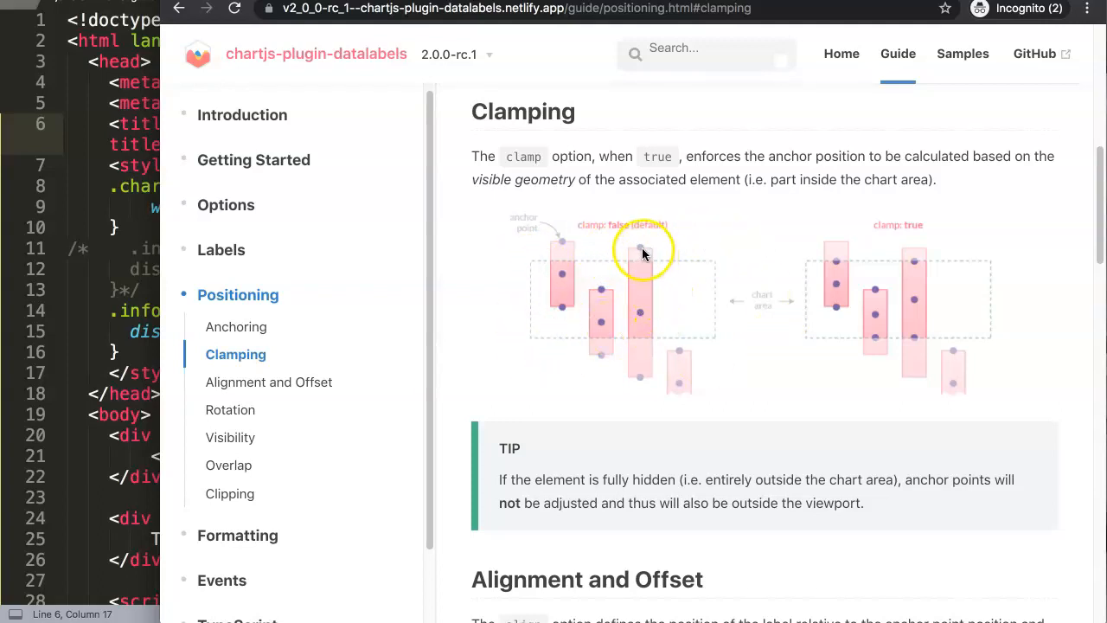
mouse_move(870, 233)
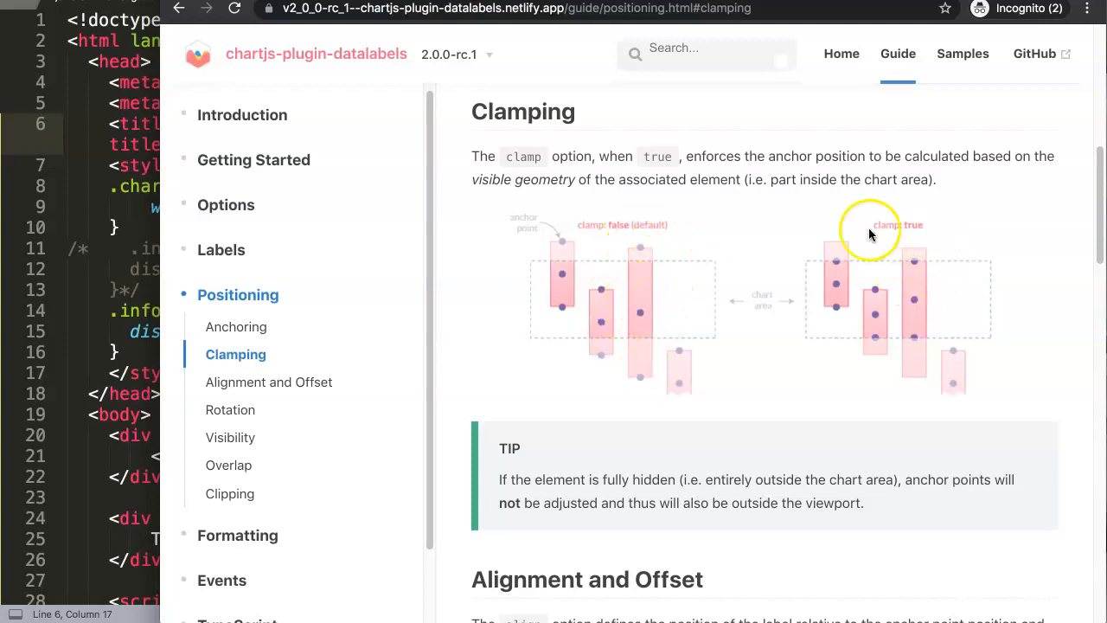
mouse_move(890, 279)
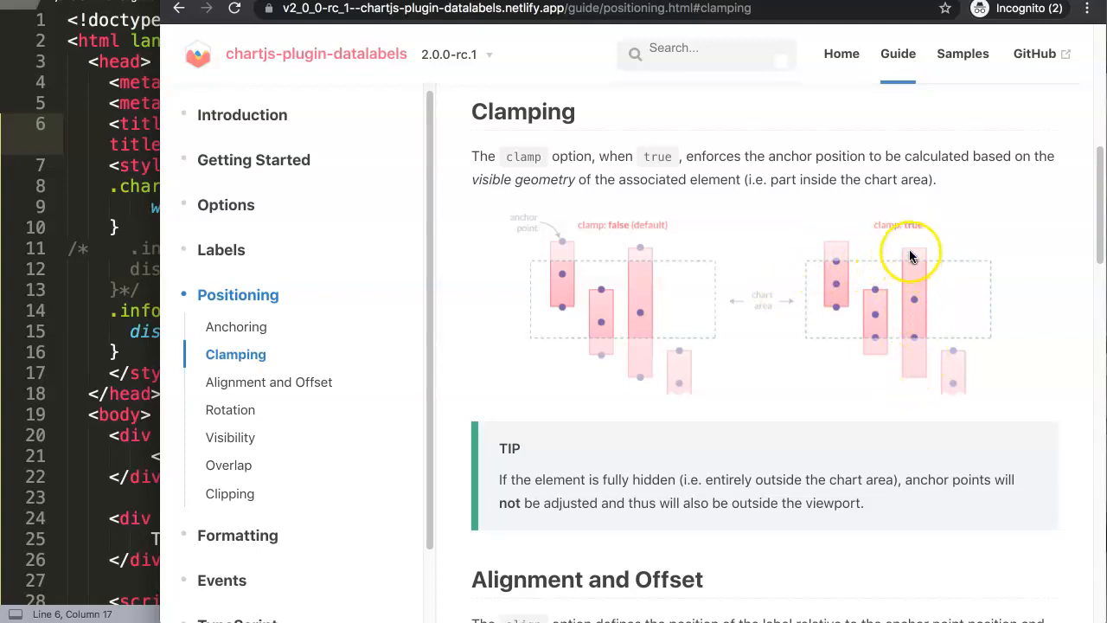
mouse_move(914, 340)
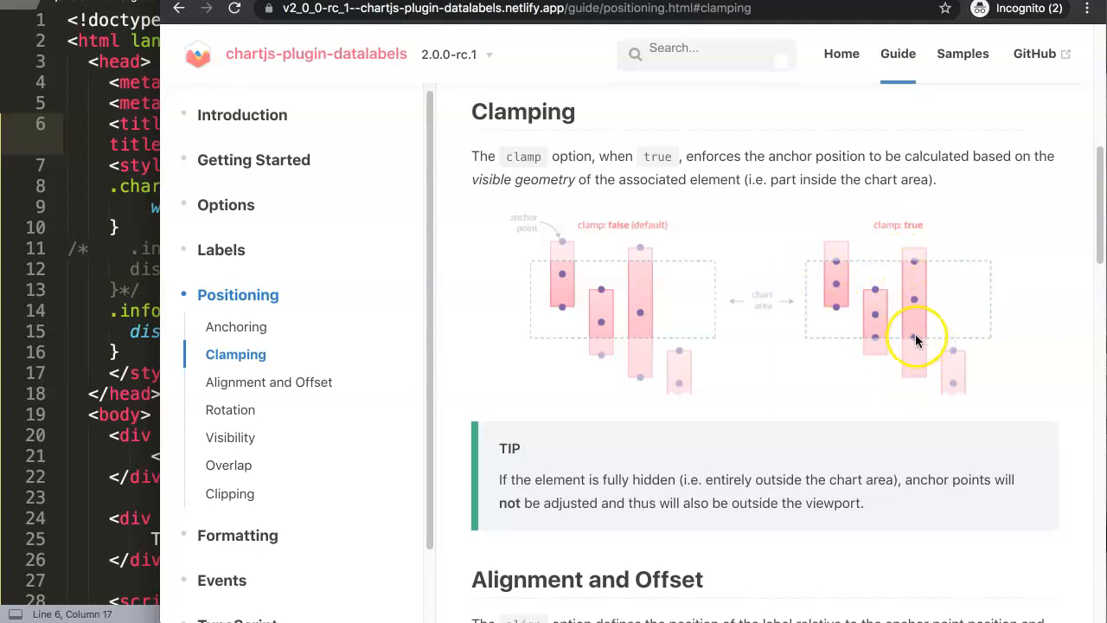
mouse_move(871, 291)
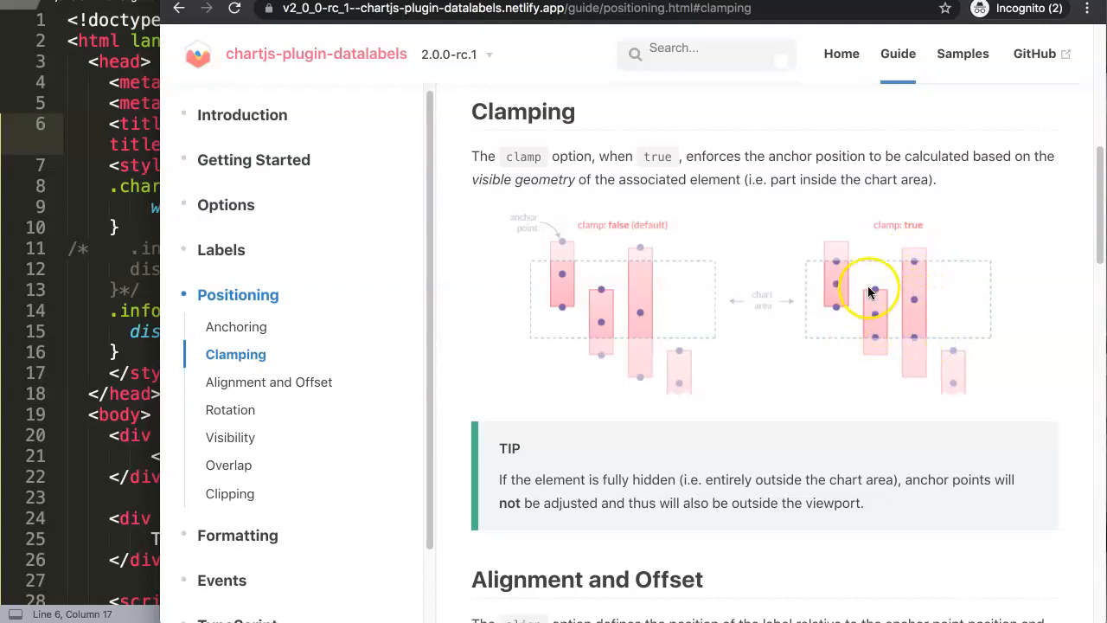
mouse_move(636, 310)
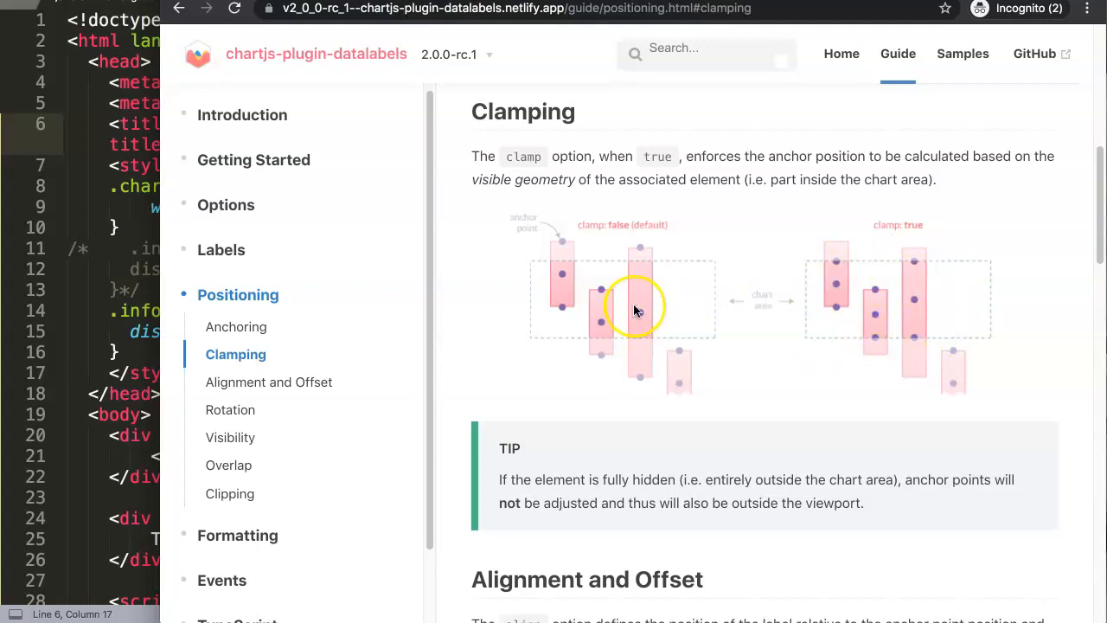
mouse_move(649, 312)
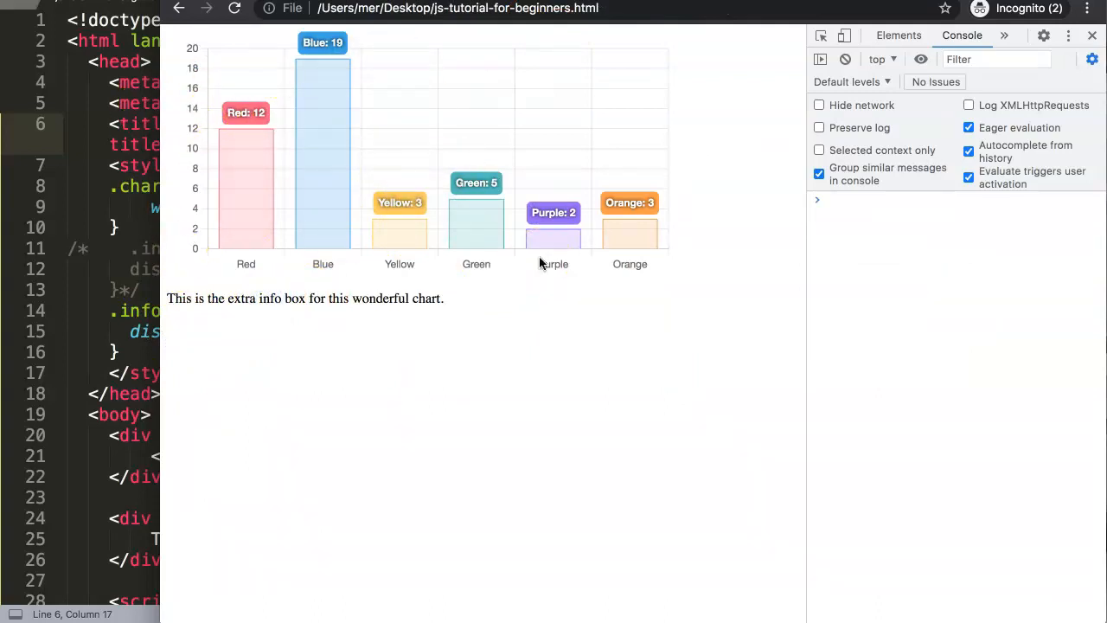
mouse_move(396, 132)
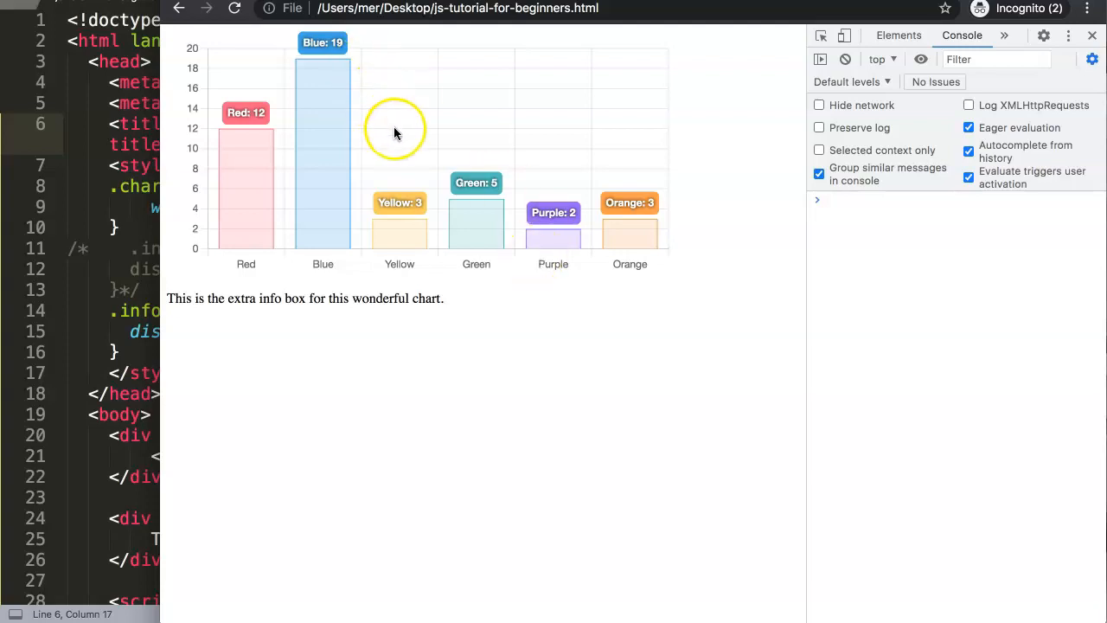
mouse_move(311, 159)
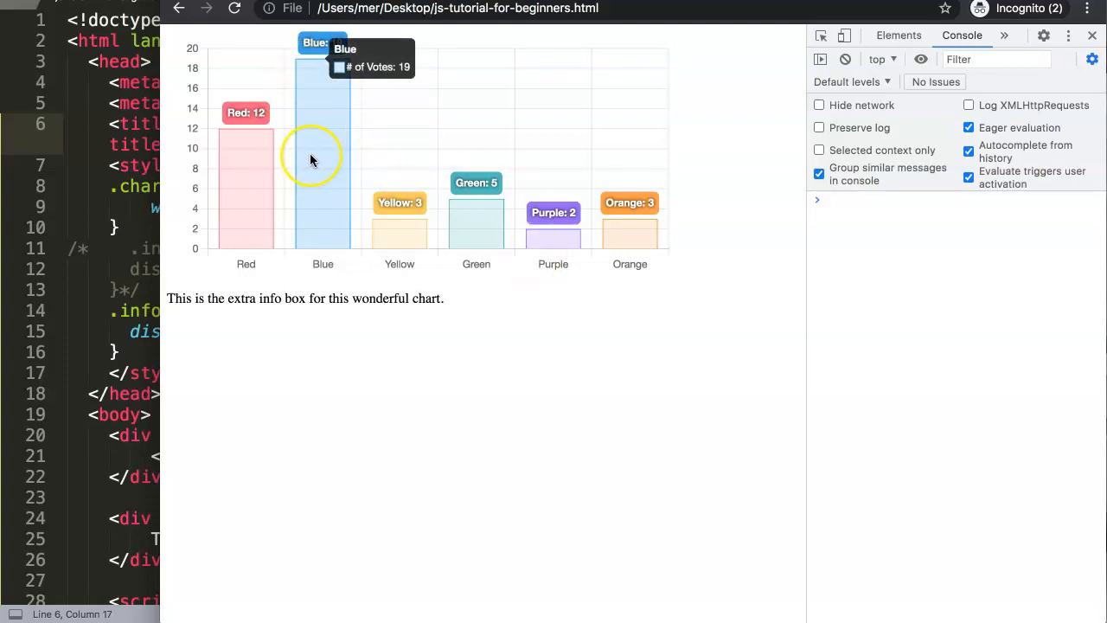
mouse_move(337, 144)
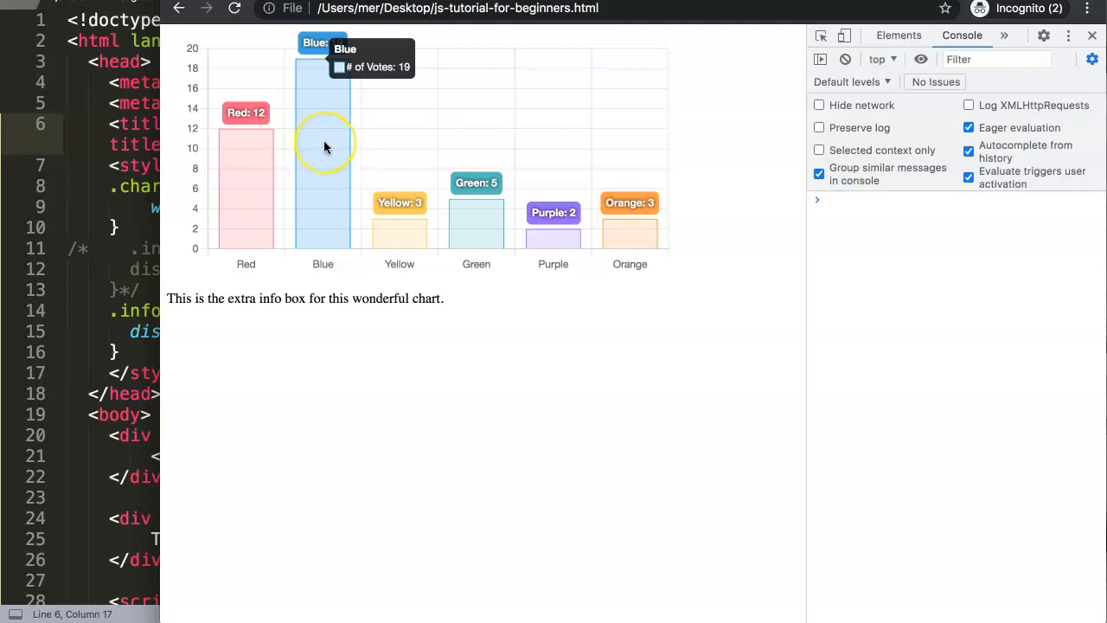
mouse_move(266, 142)
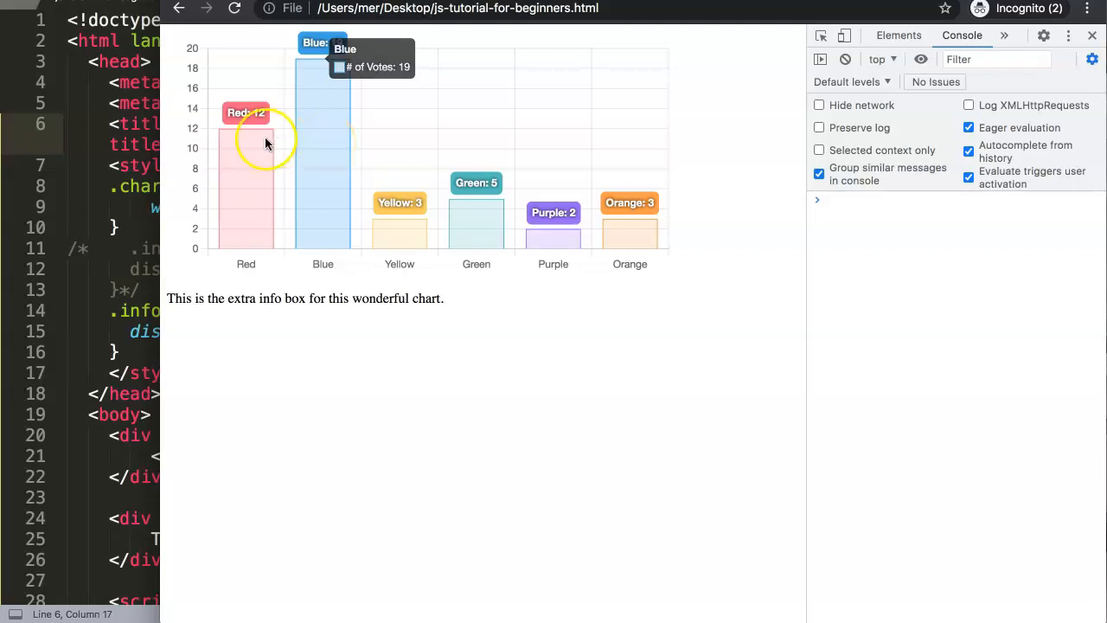
mouse_move(314, 193)
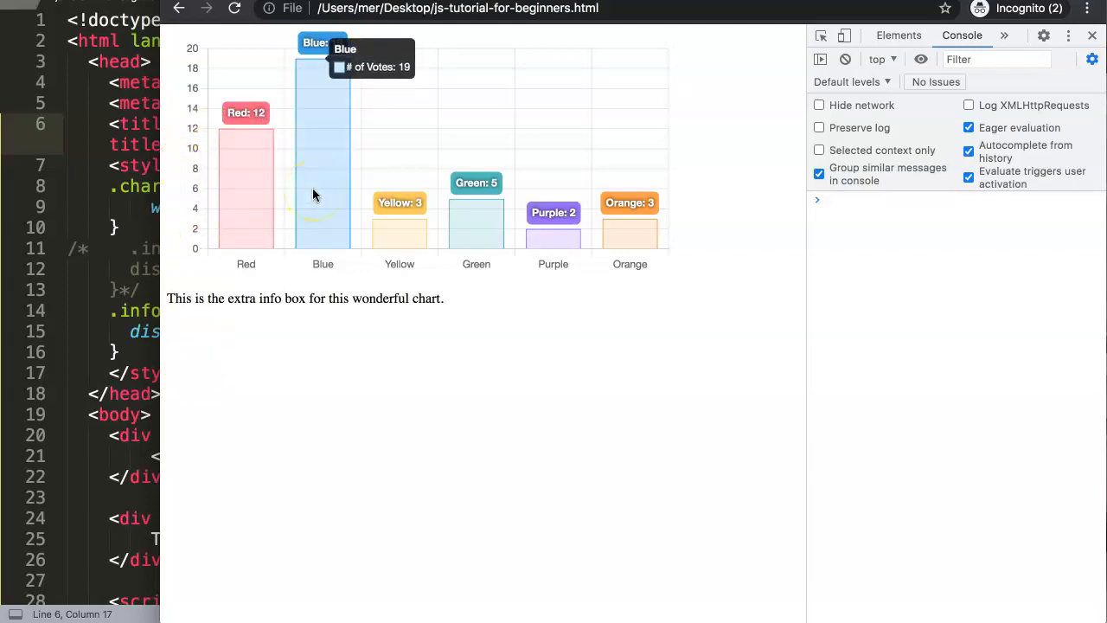
mouse_move(423, 186)
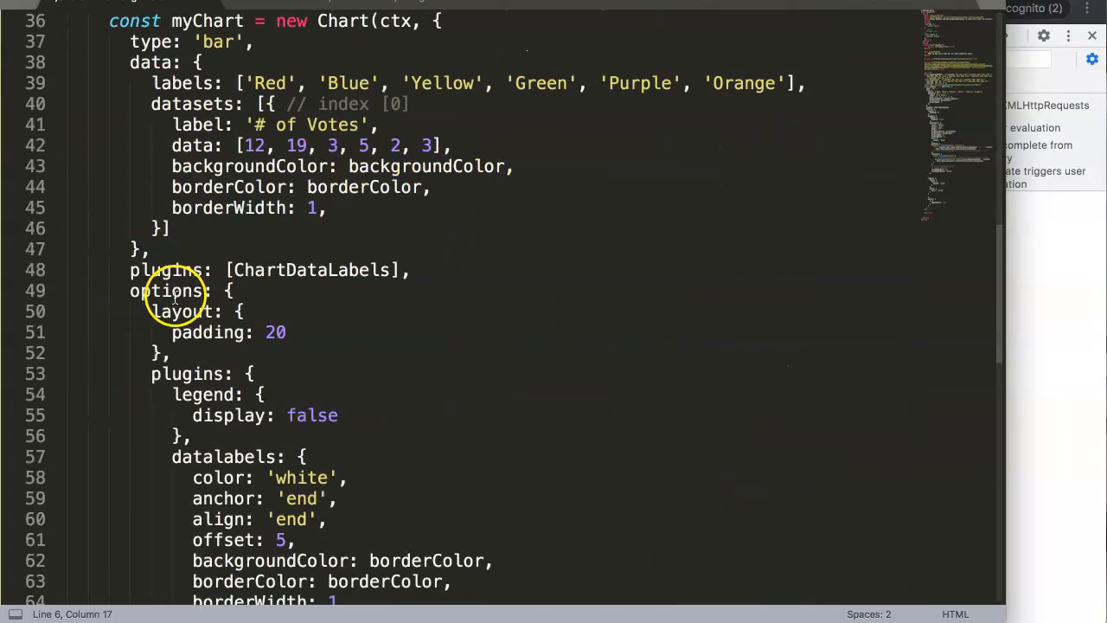
Step: Add min: 0 and max: 10 to scales.y after beginAtZero: true
scroll("down", 3)
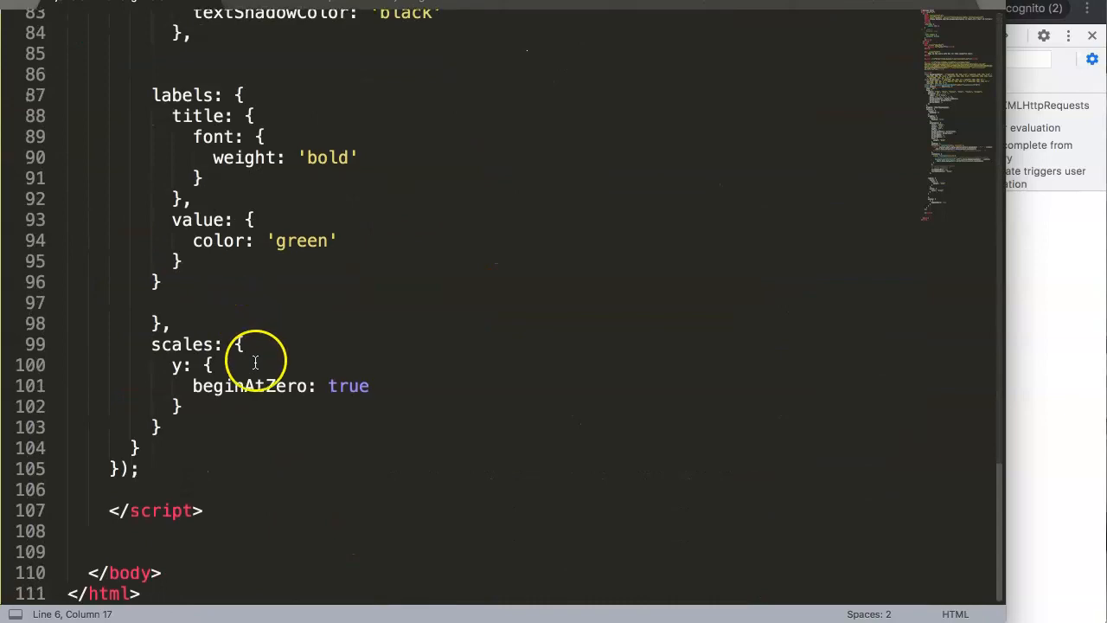
left_click(370, 385)
type(",")
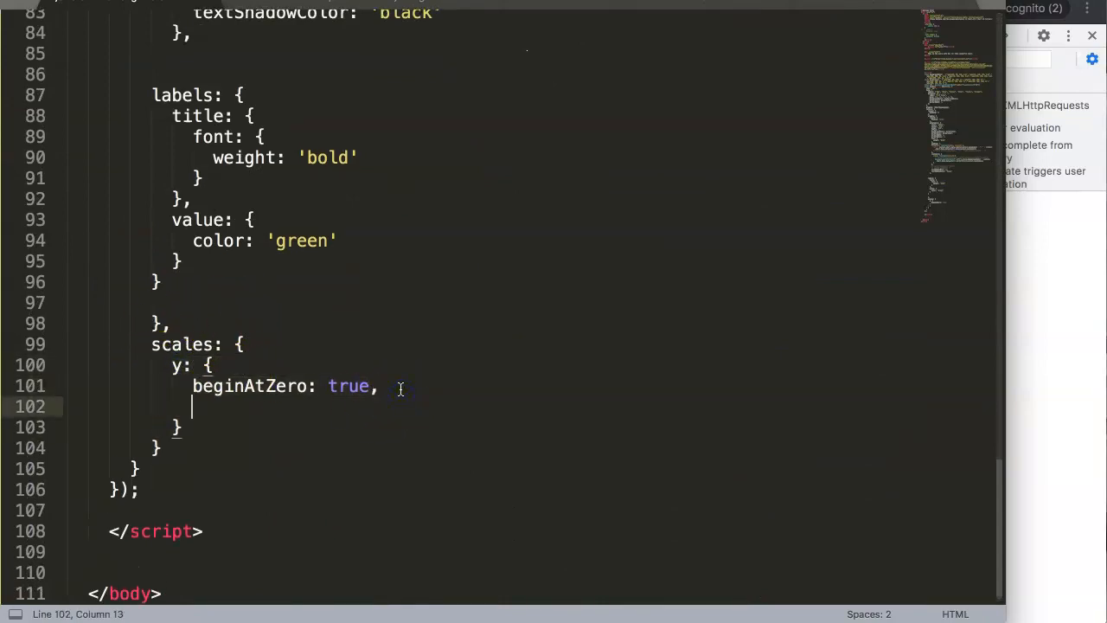
type("min: 0,")
type("max:")
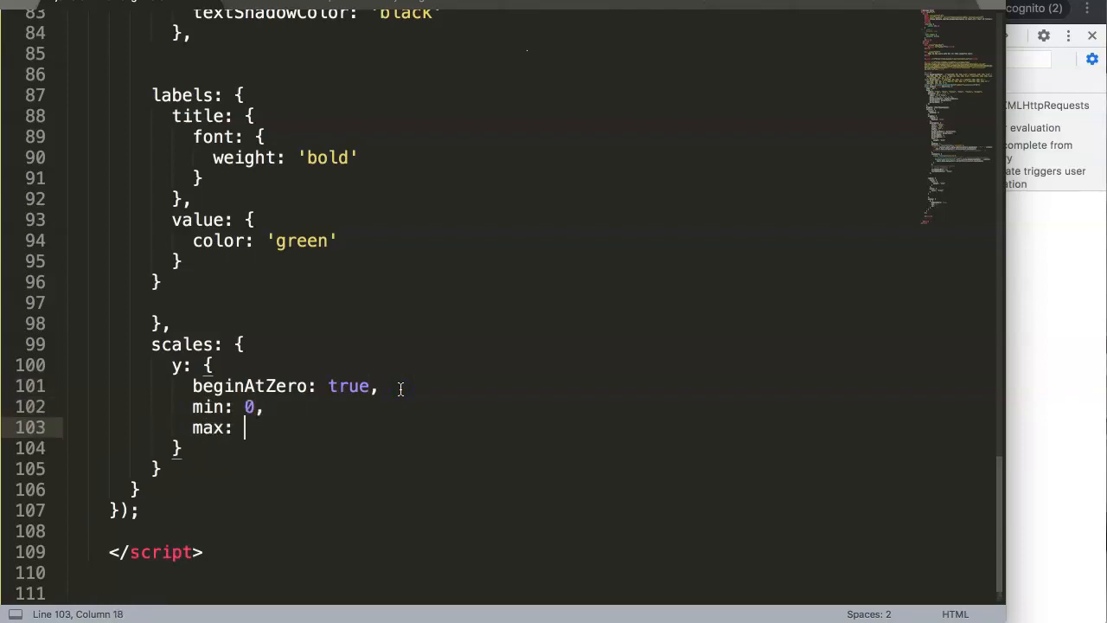
type("10")
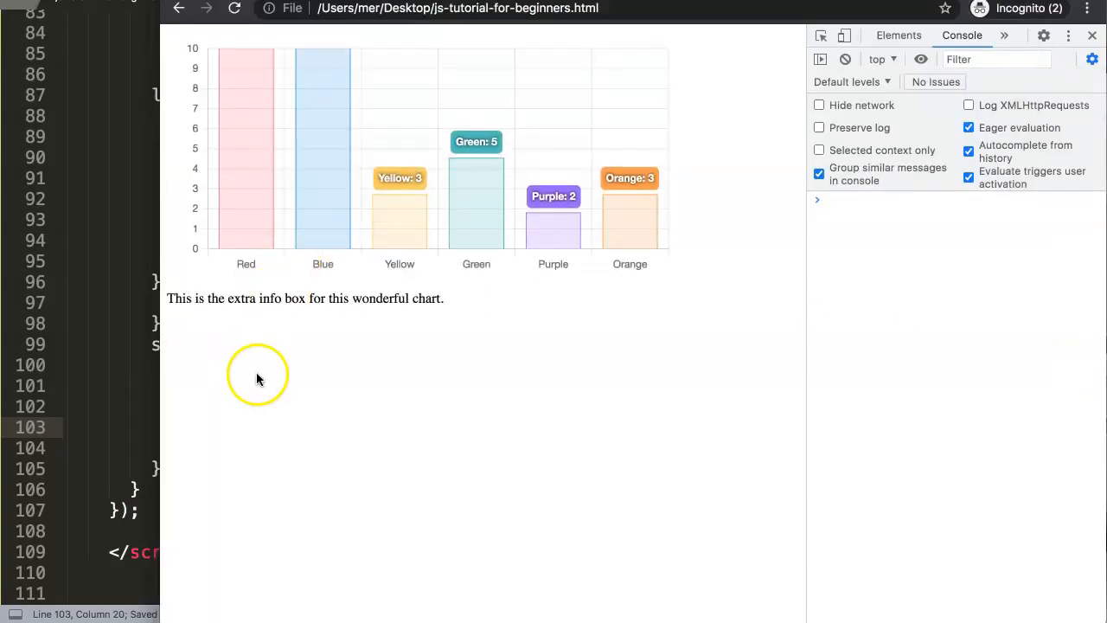
mouse_move(316, 218)
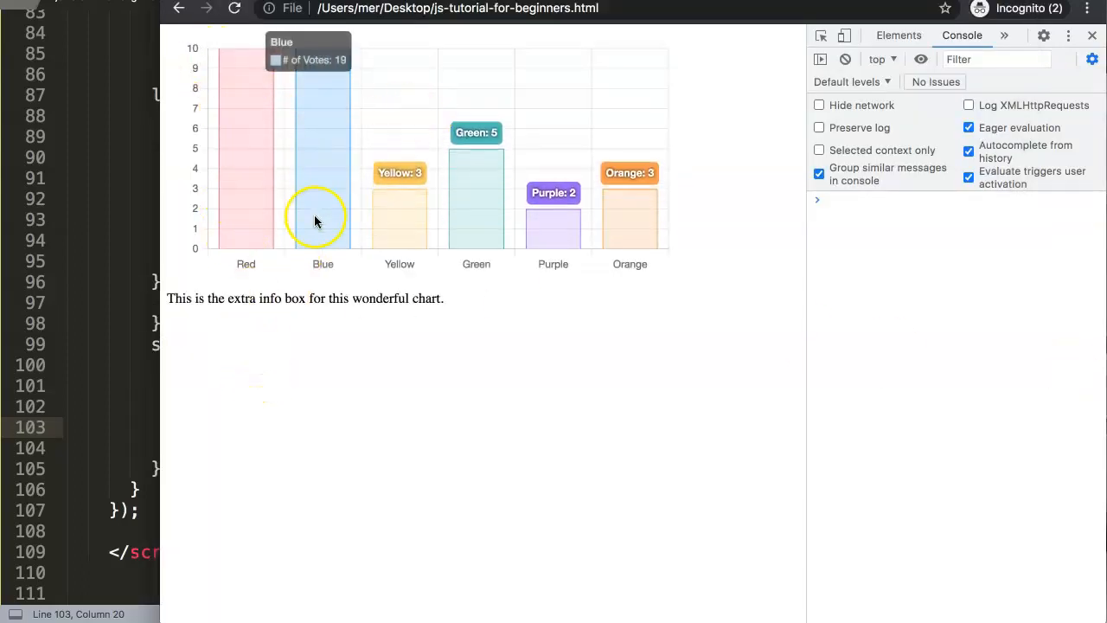
mouse_move(203, 47)
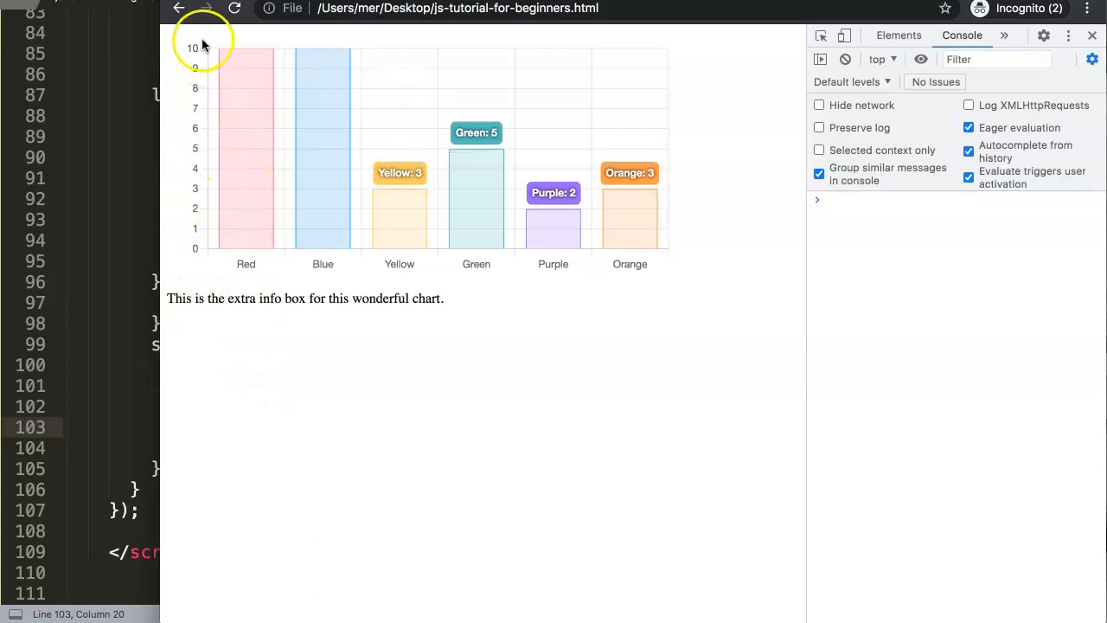
mouse_move(216, 43)
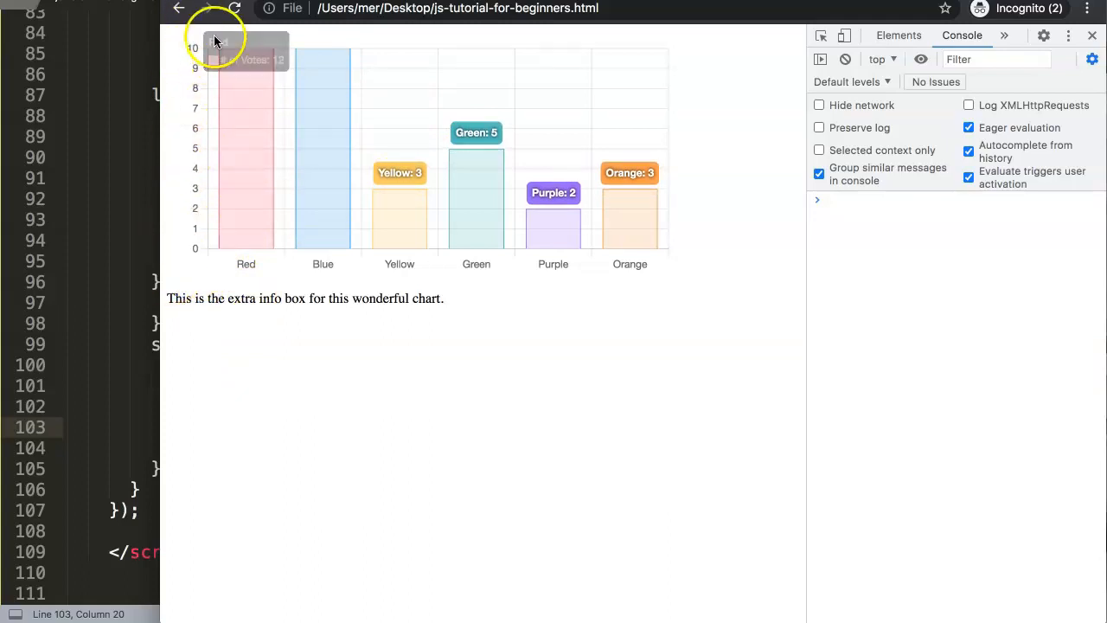
mouse_move(245, 249)
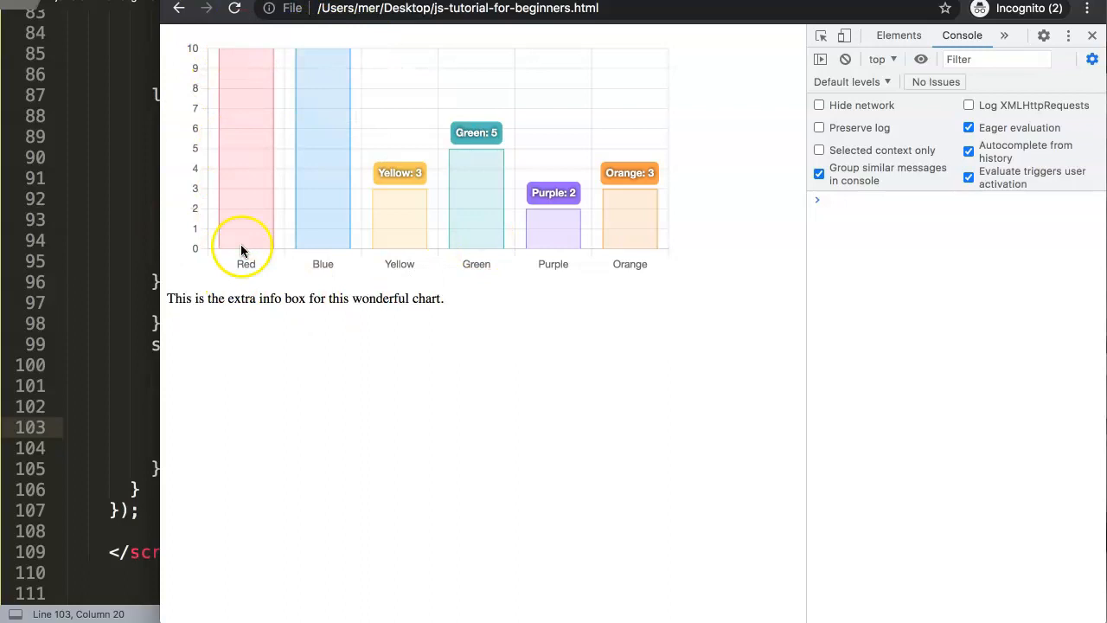
mouse_move(629, 306)
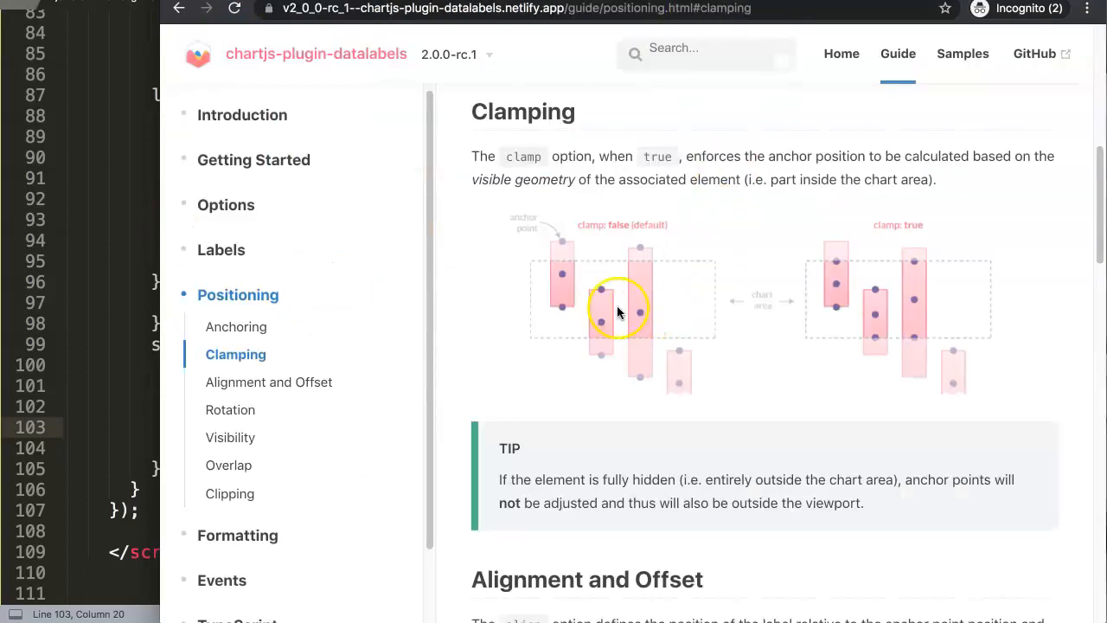
mouse_move(509, 470)
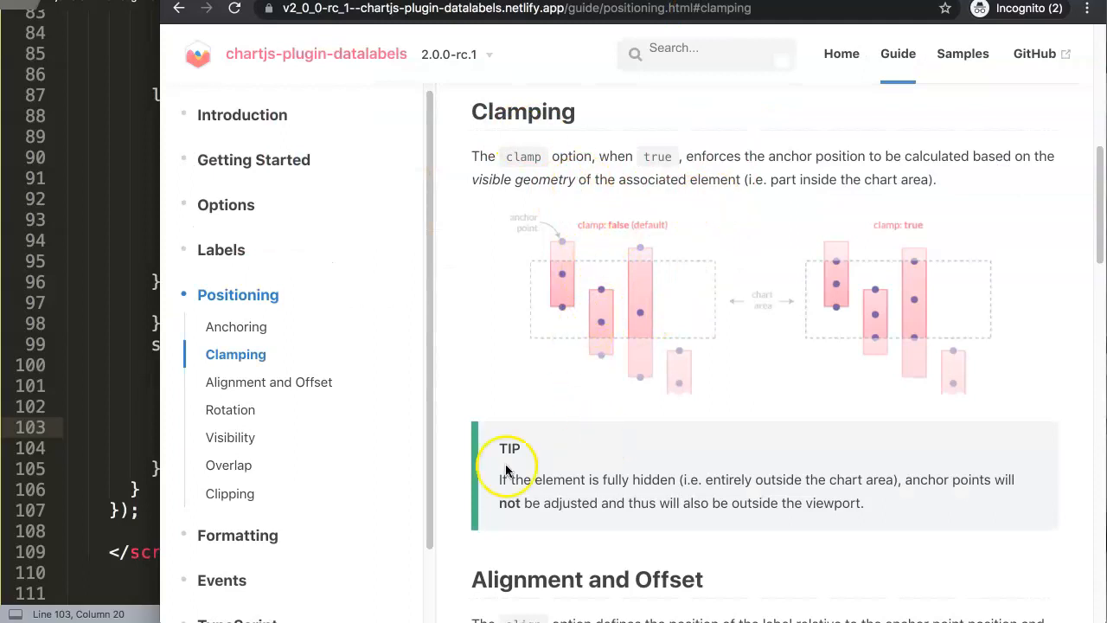
mouse_move(636, 238)
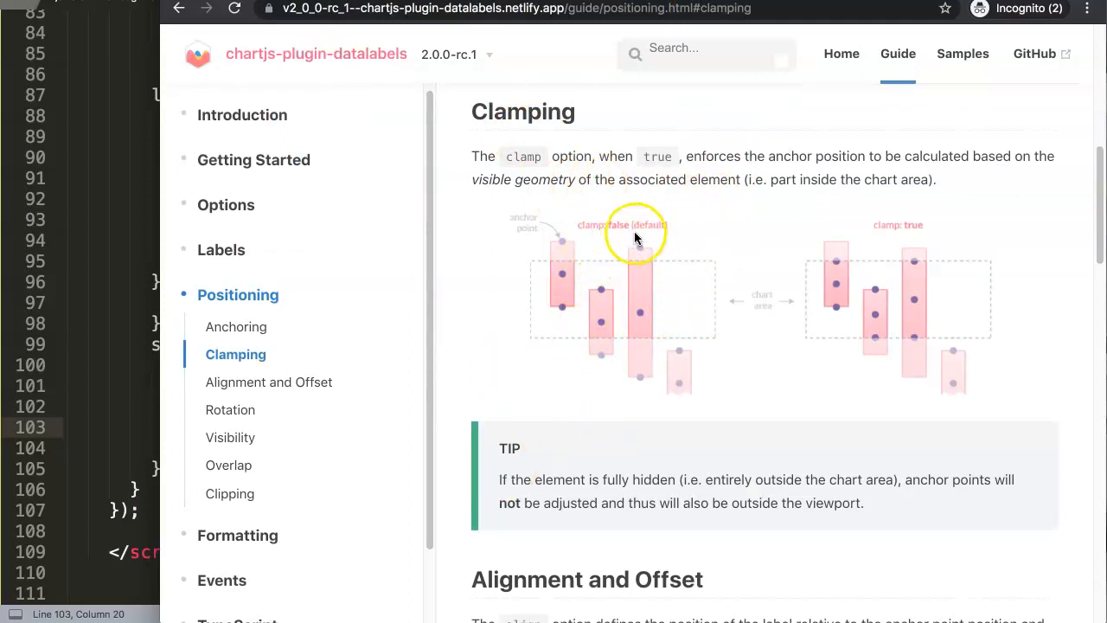
mouse_move(562, 298)
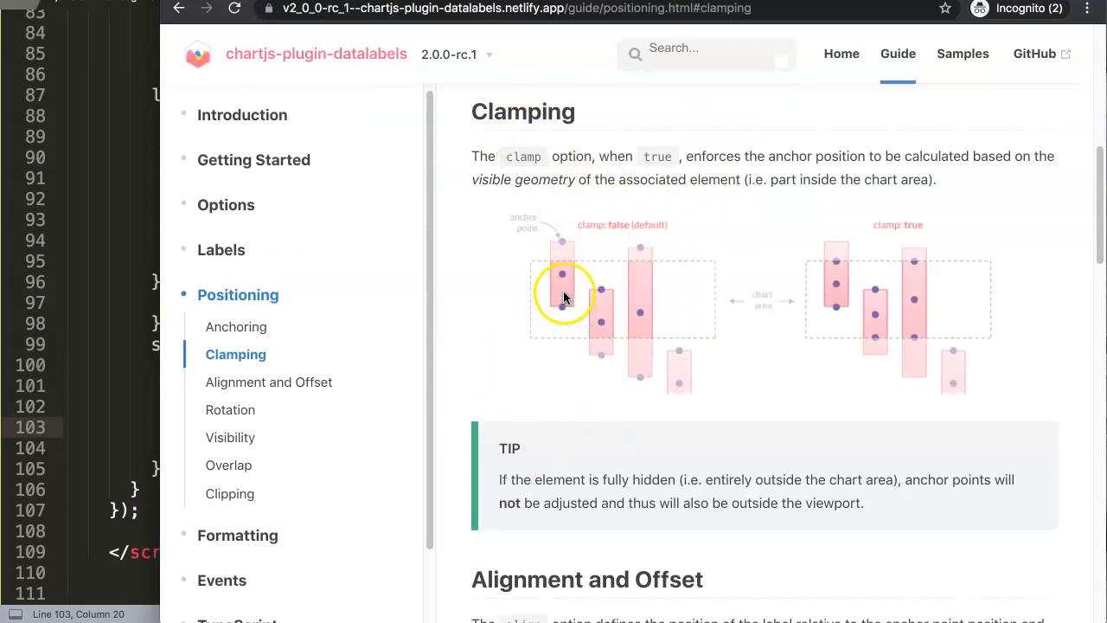
mouse_move(561, 240)
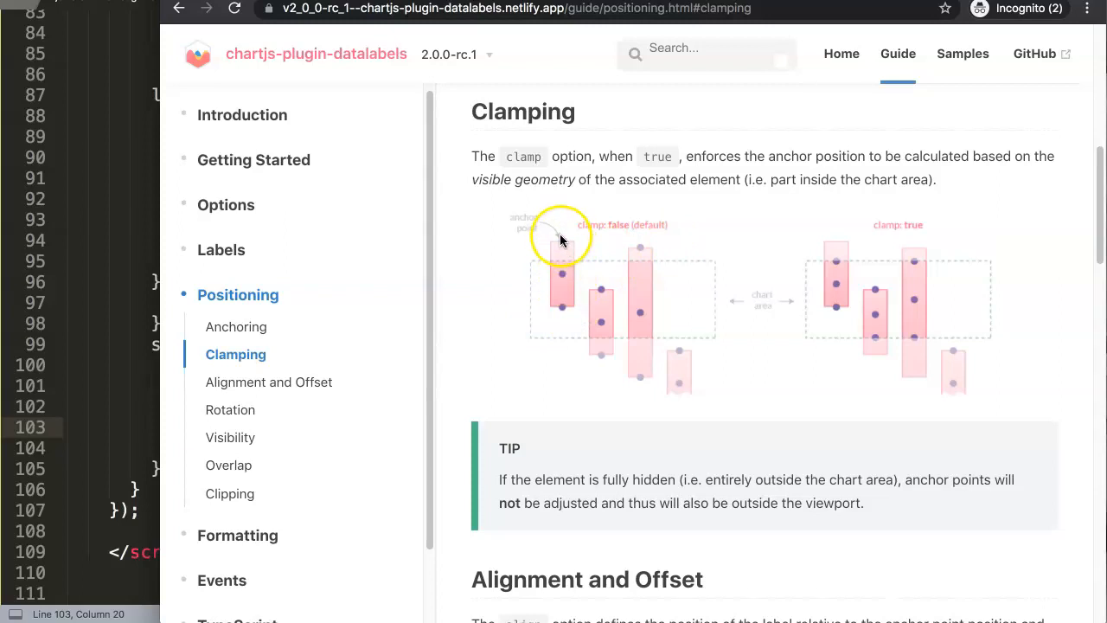
mouse_move(73, 205)
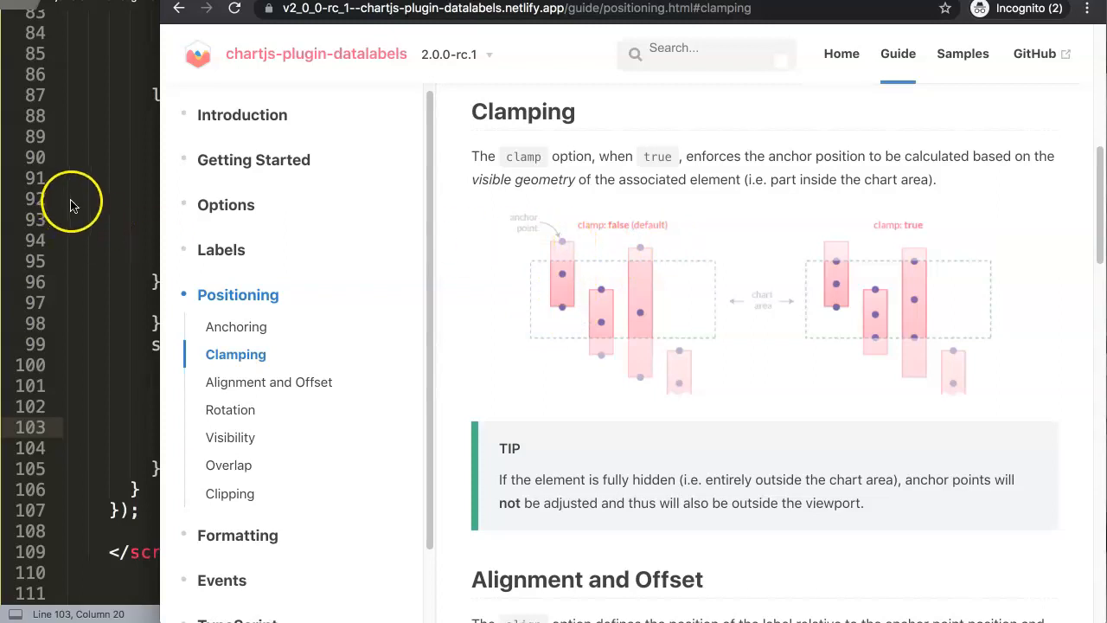
mouse_move(467, 307)
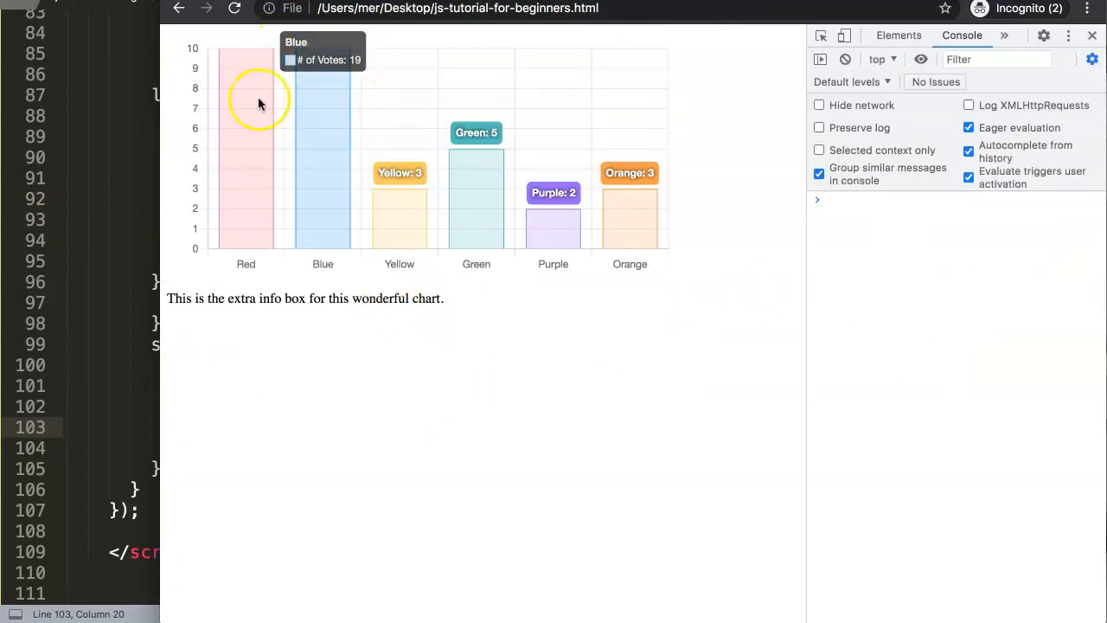
mouse_move(731, 41)
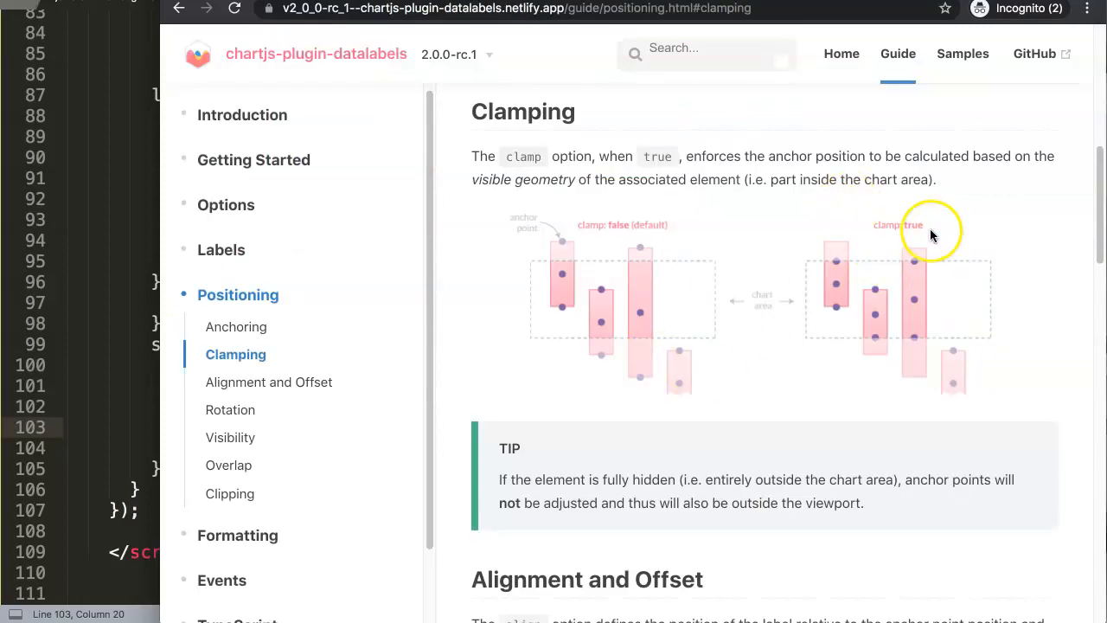
mouse_move(835, 300)
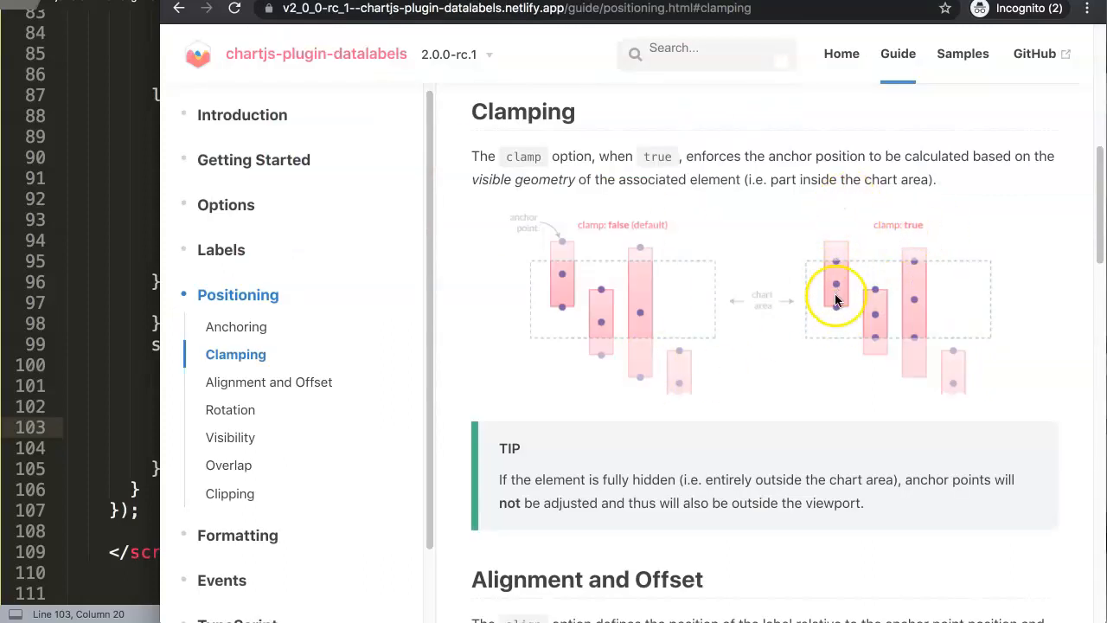
mouse_move(843, 268)
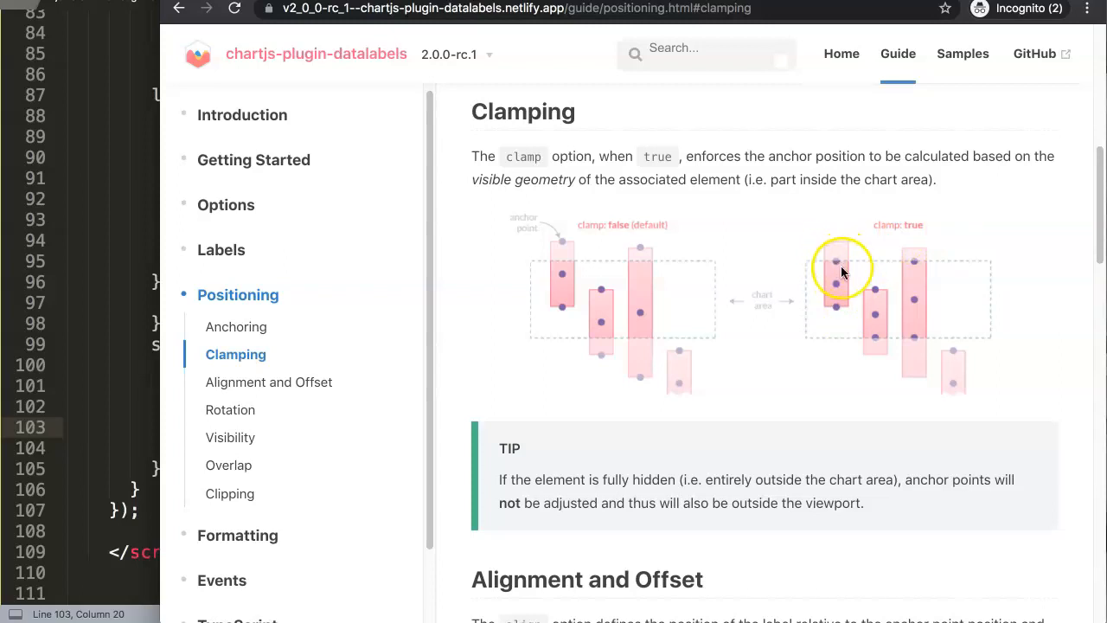
mouse_move(839, 273)
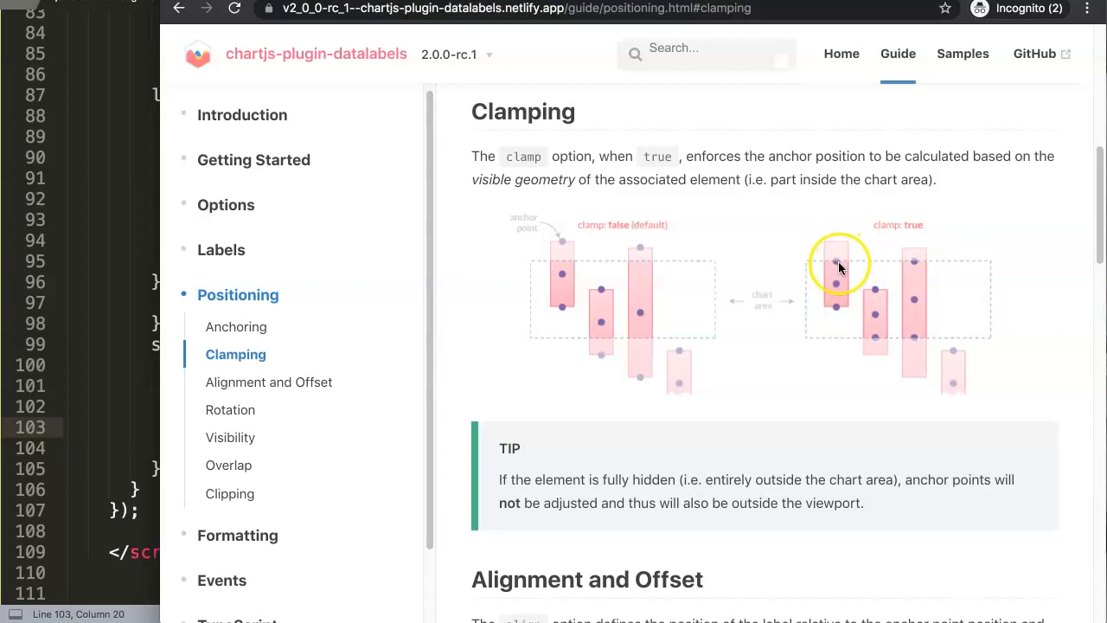
mouse_move(820, 225)
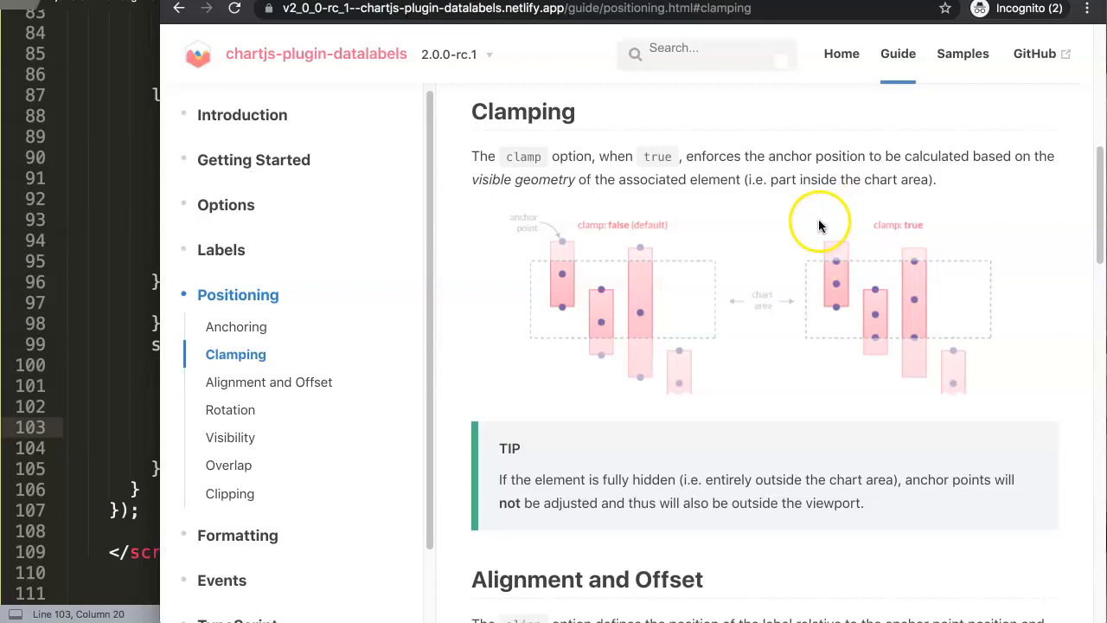
mouse_move(952, 376)
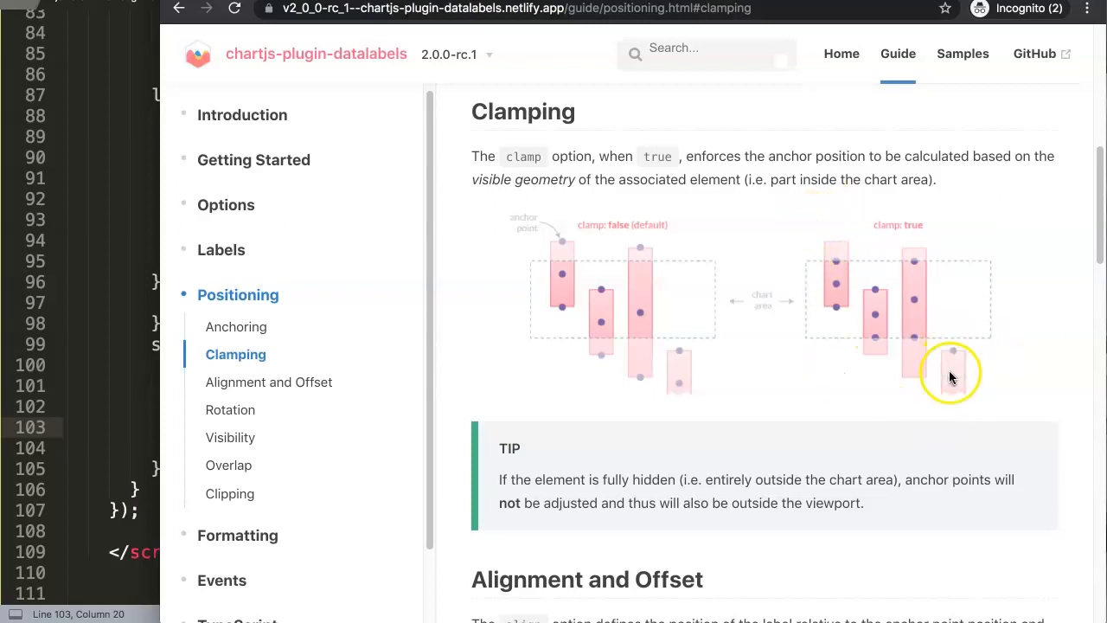
mouse_move(967, 373)
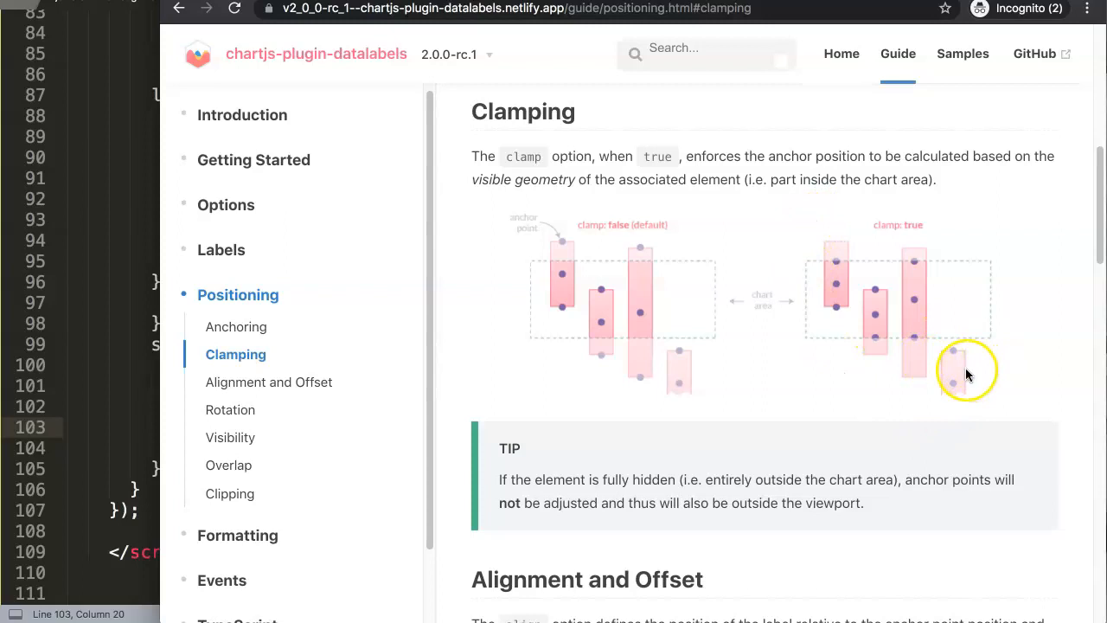
mouse_move(959, 372)
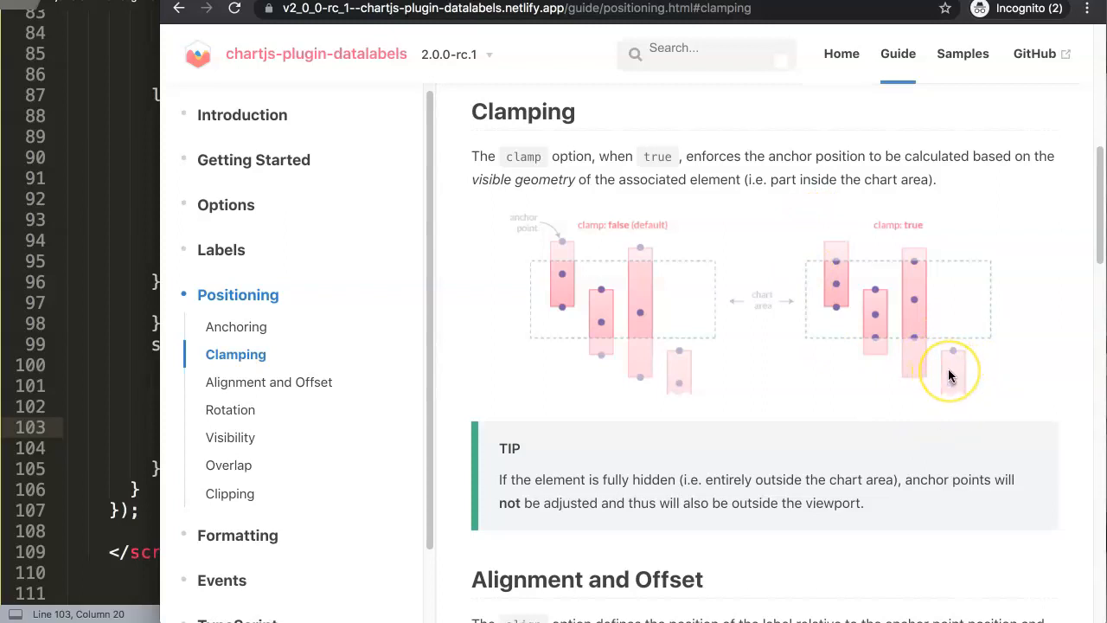
mouse_move(951, 375)
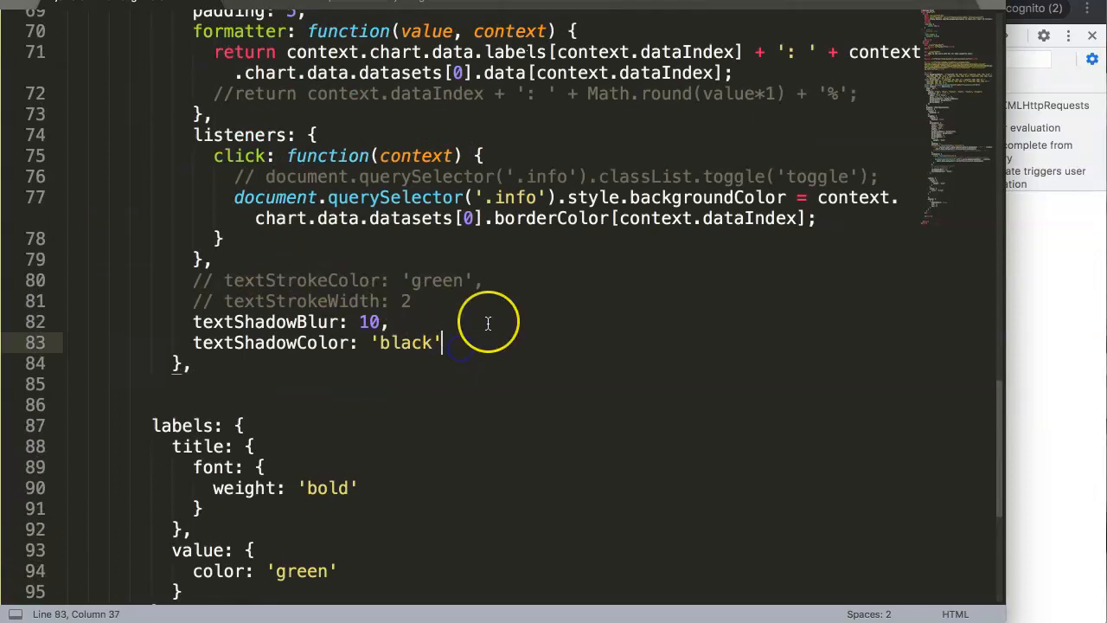
Step: Add clamp: true on a new line below textShadowColor in the datalabels options
key("enter")
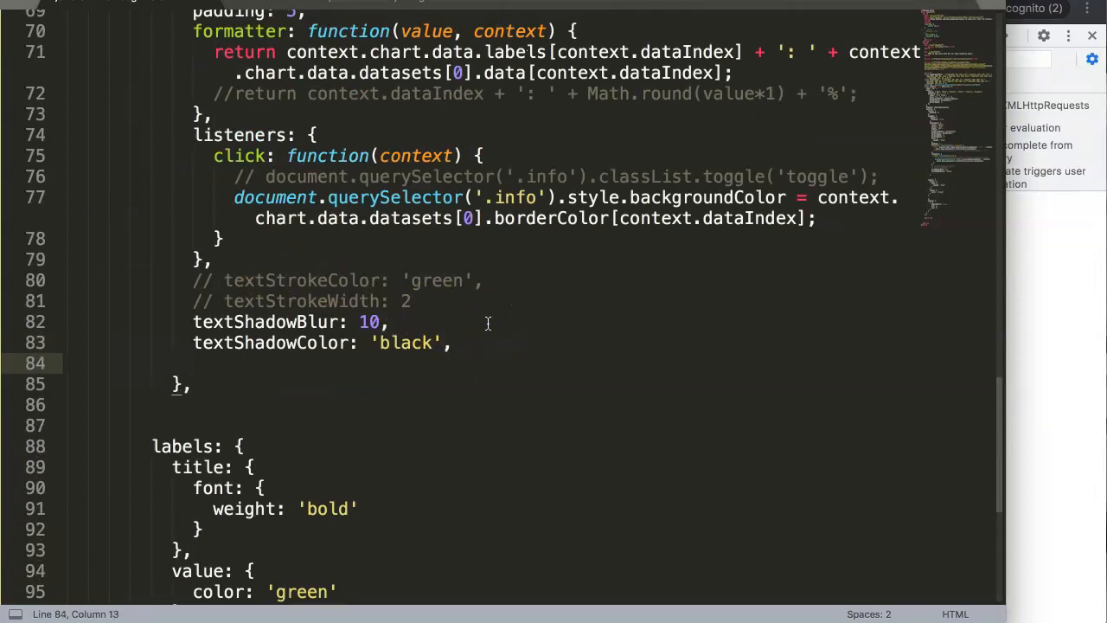
scroll("up", 3)
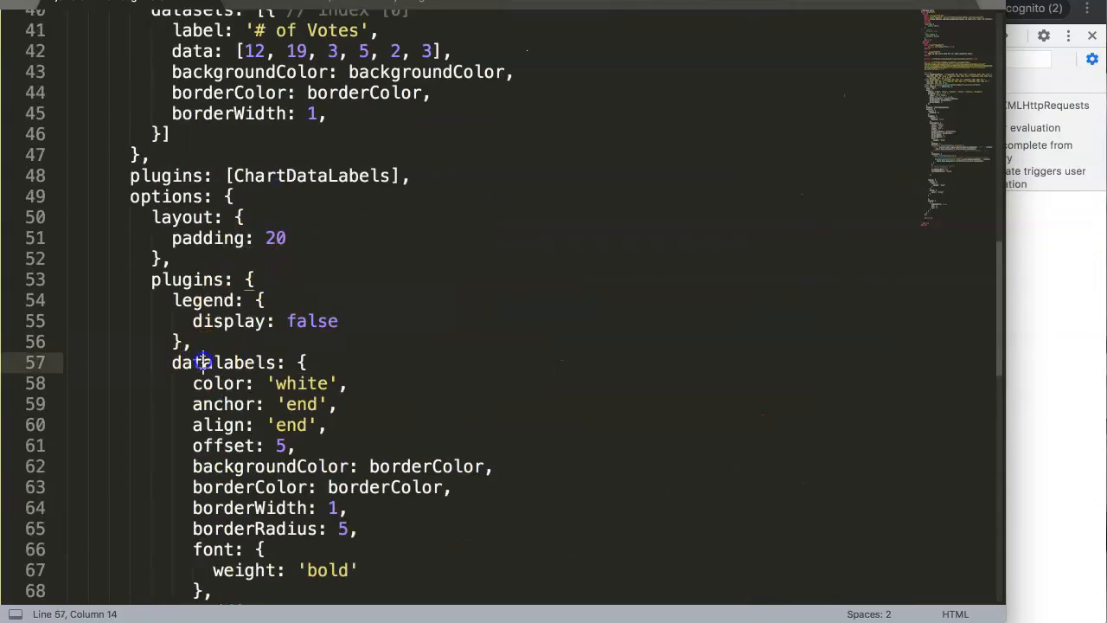
scroll("down", 3)
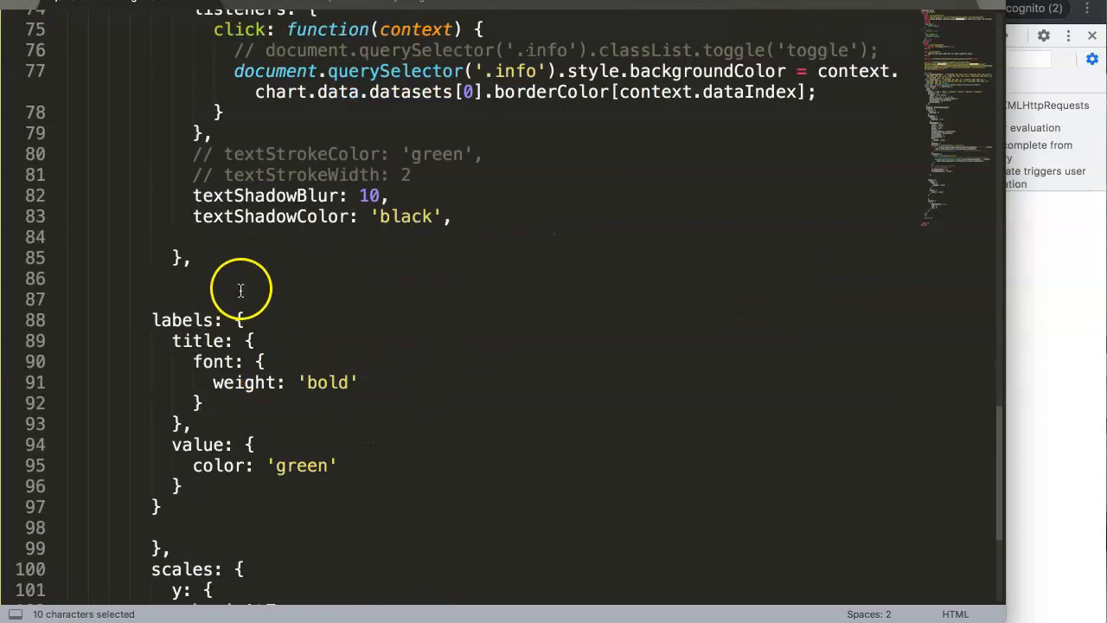
left_click(237, 236)
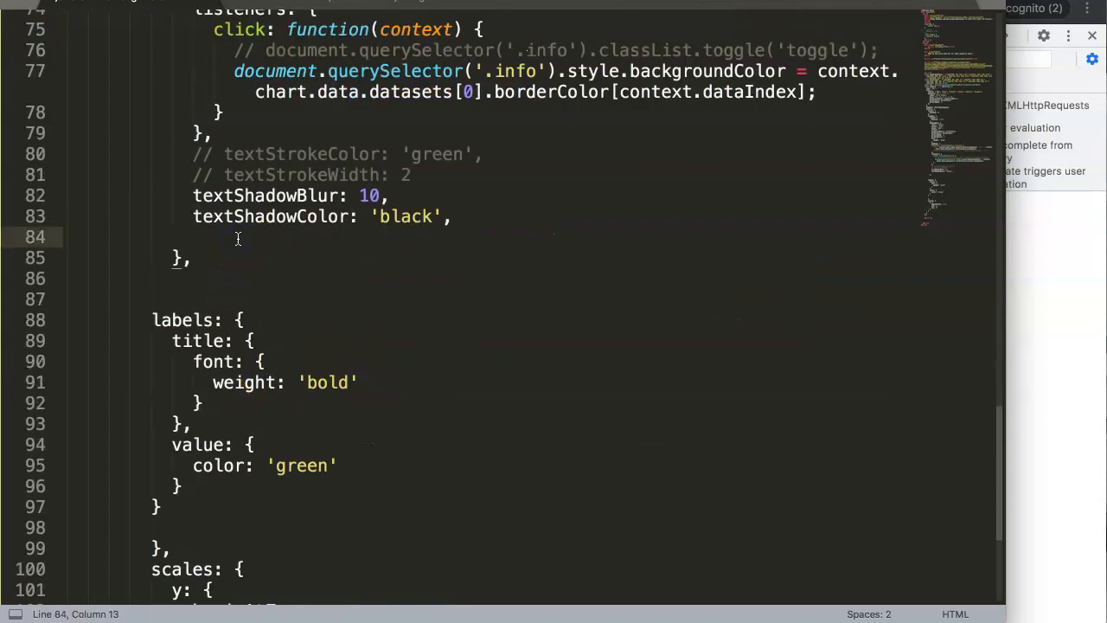
type("clamp:")
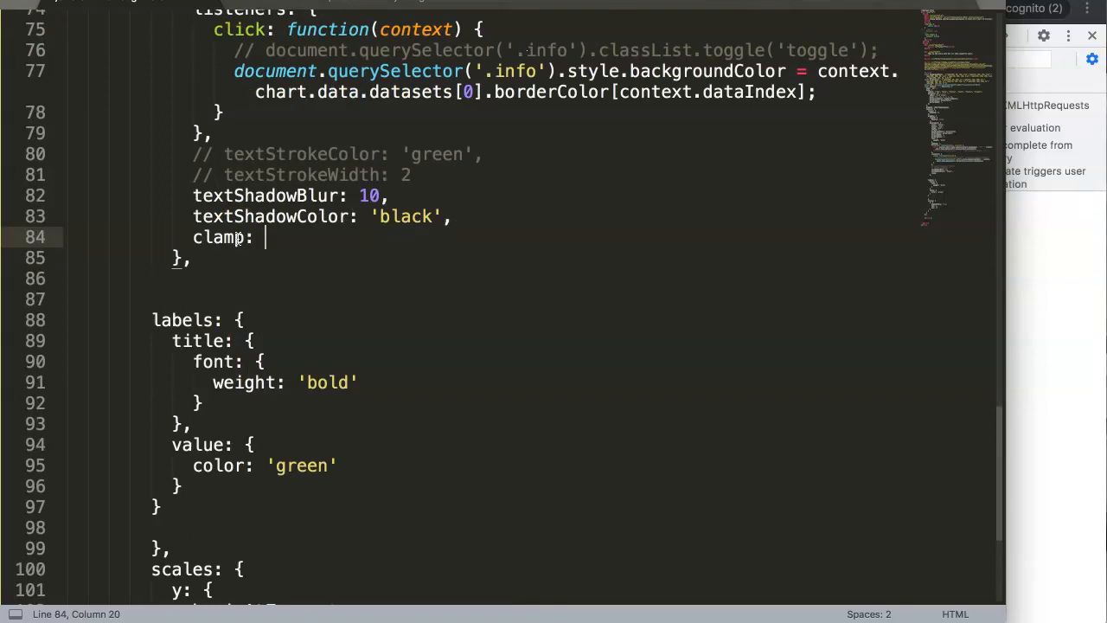
type("true")
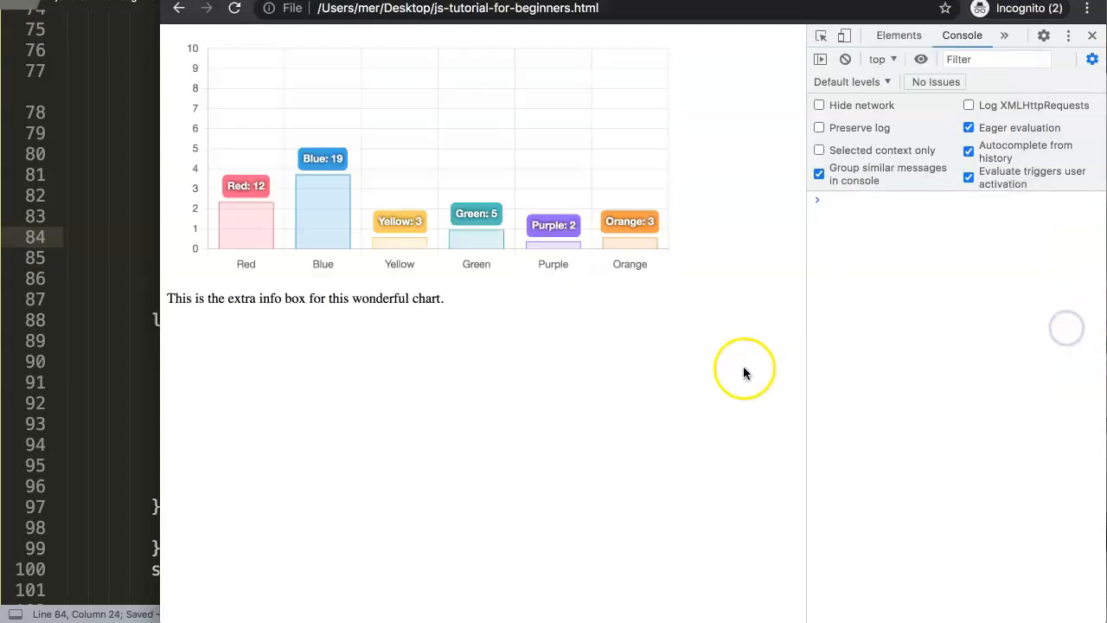
mouse_move(322, 45)
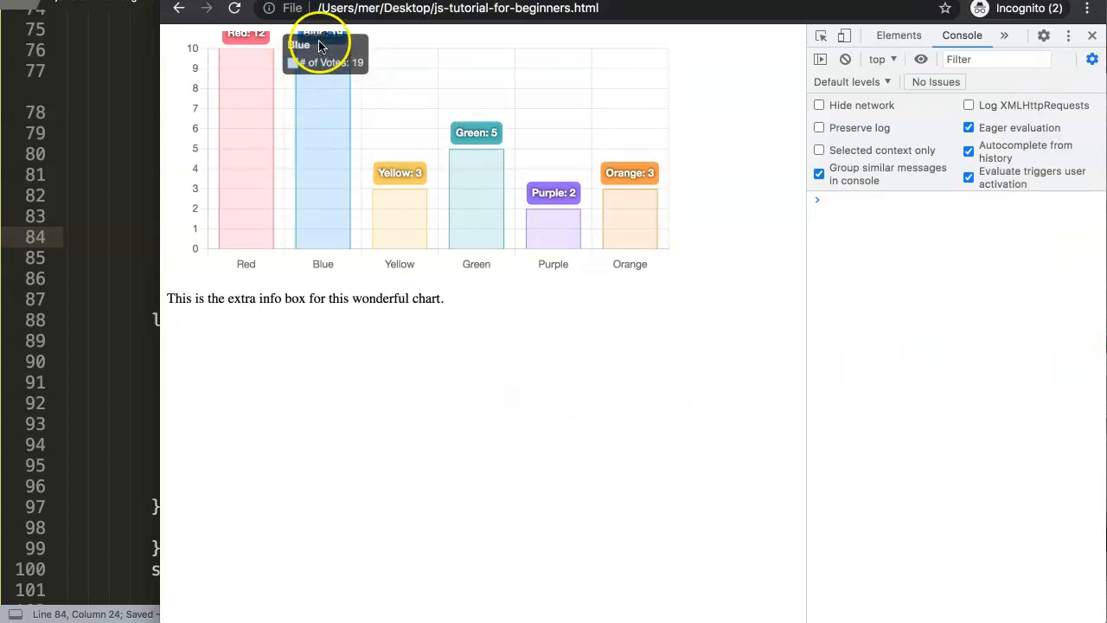
mouse_move(259, 58)
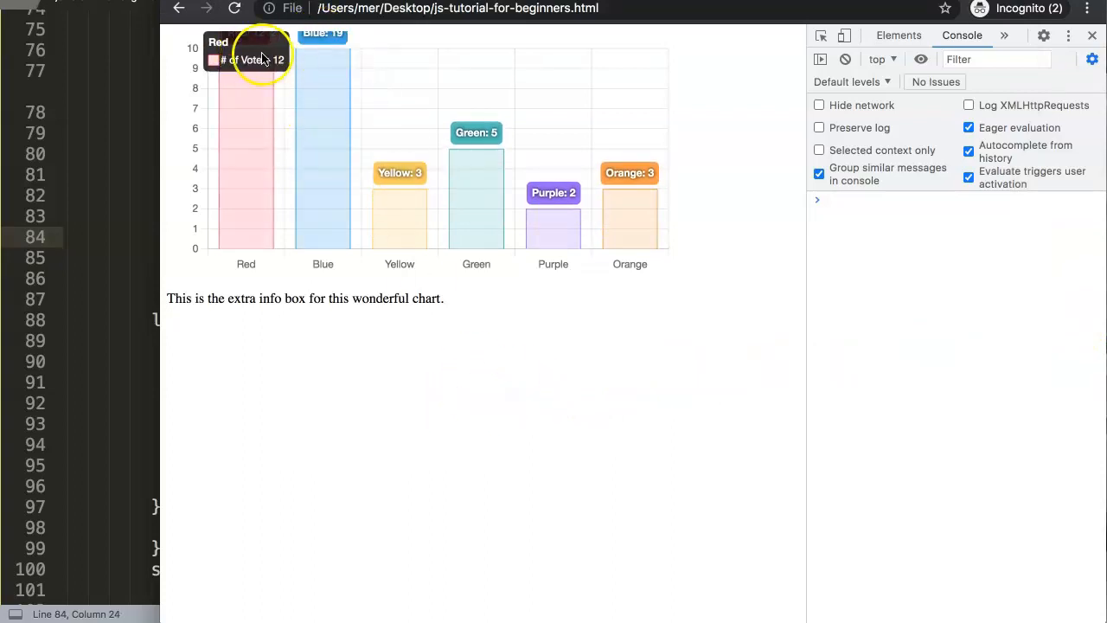
mouse_move(323, 41)
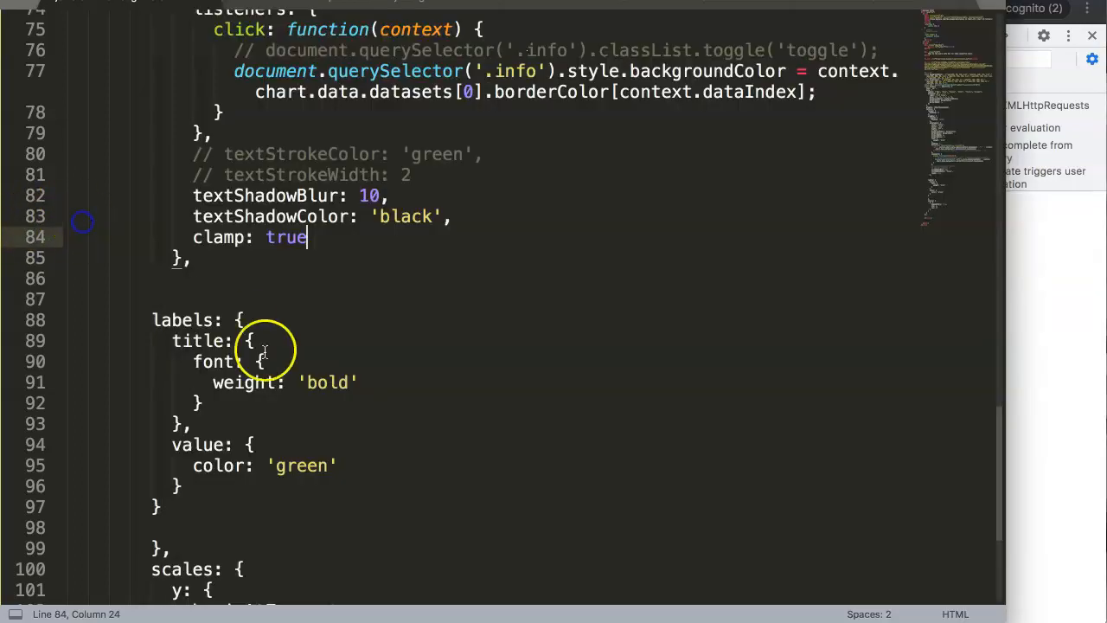
Step: Find options.layout and edit the padding value on line 51, entering 5
scroll("up", 3)
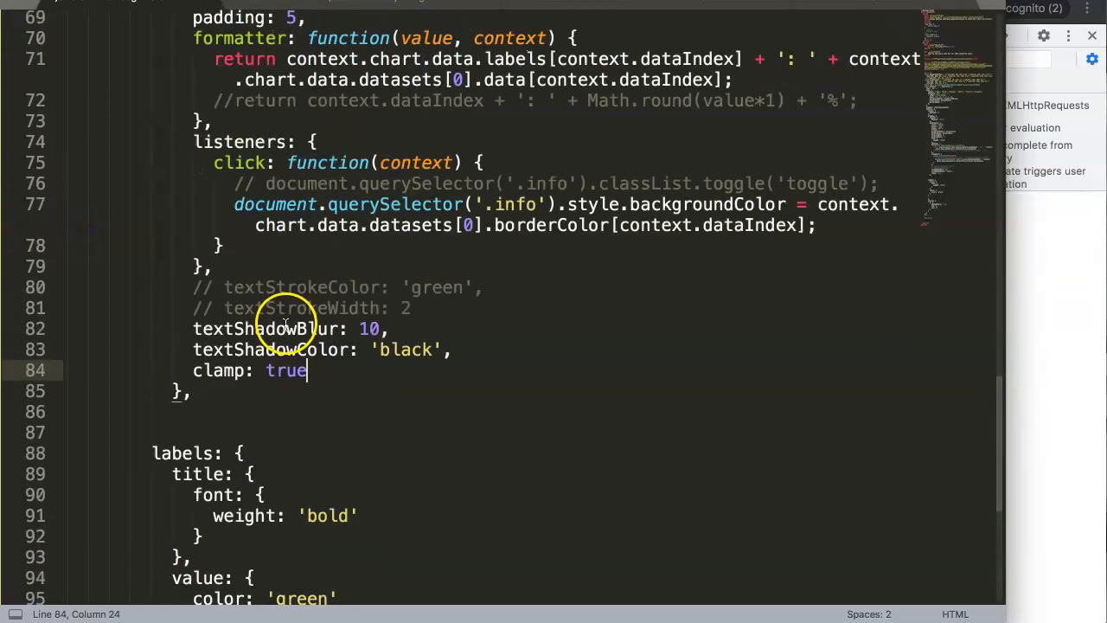
scroll("up", 3)
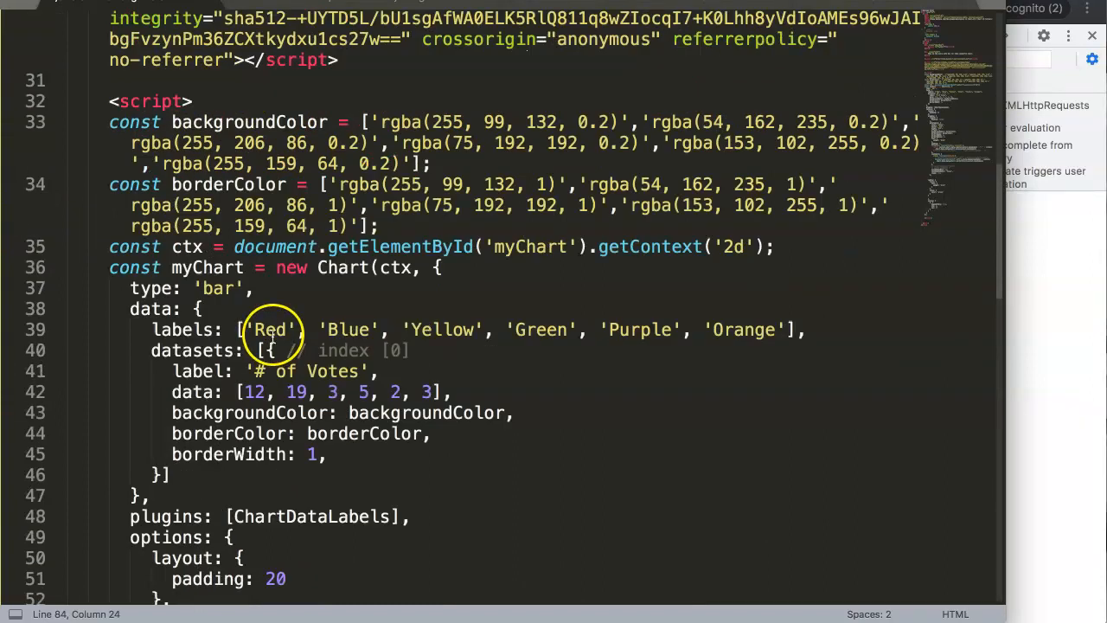
scroll("down", 3)
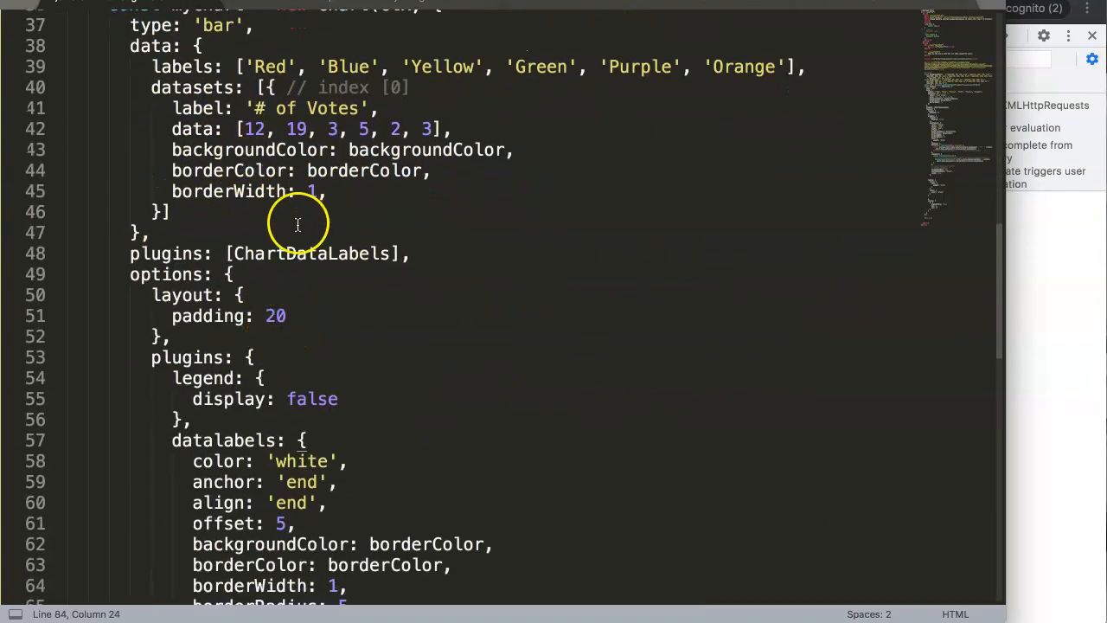
scroll("down", 3)
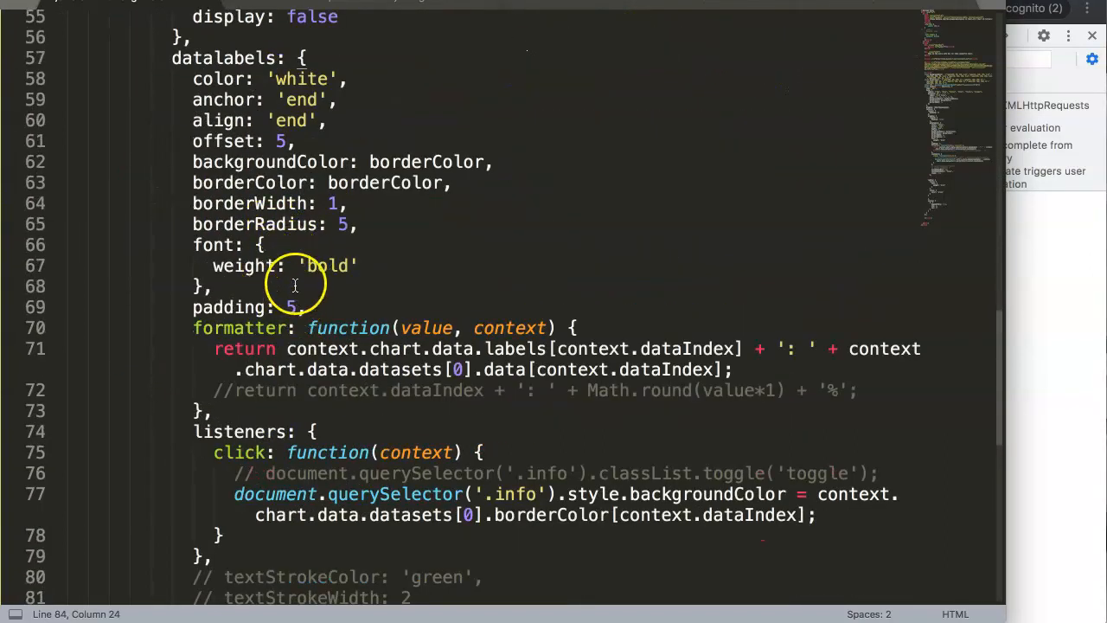
scroll("up", 3)
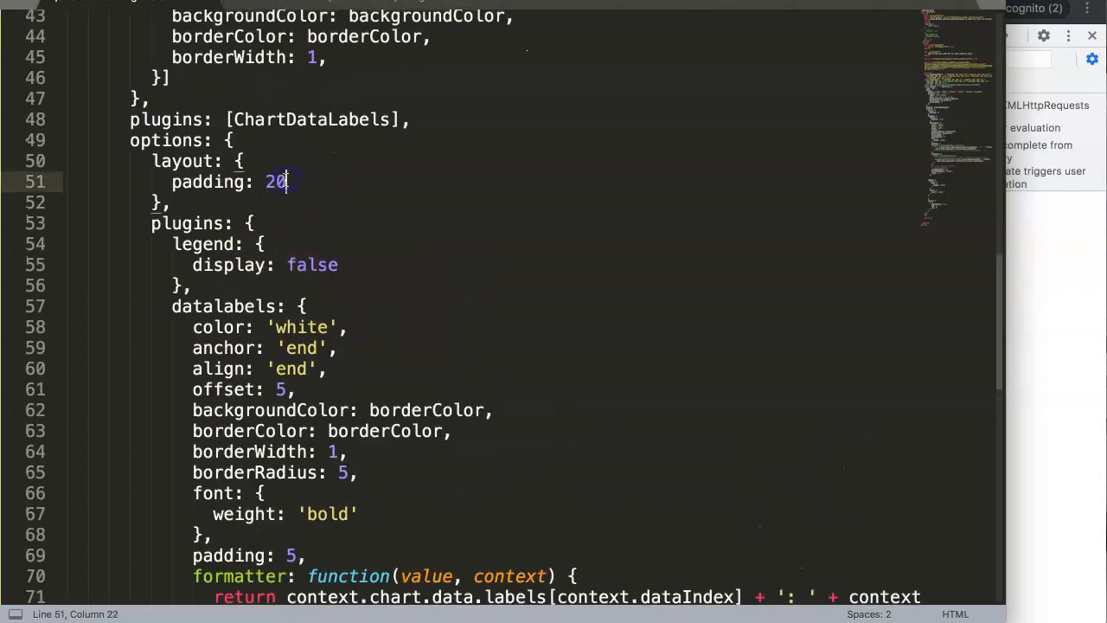
type("5")
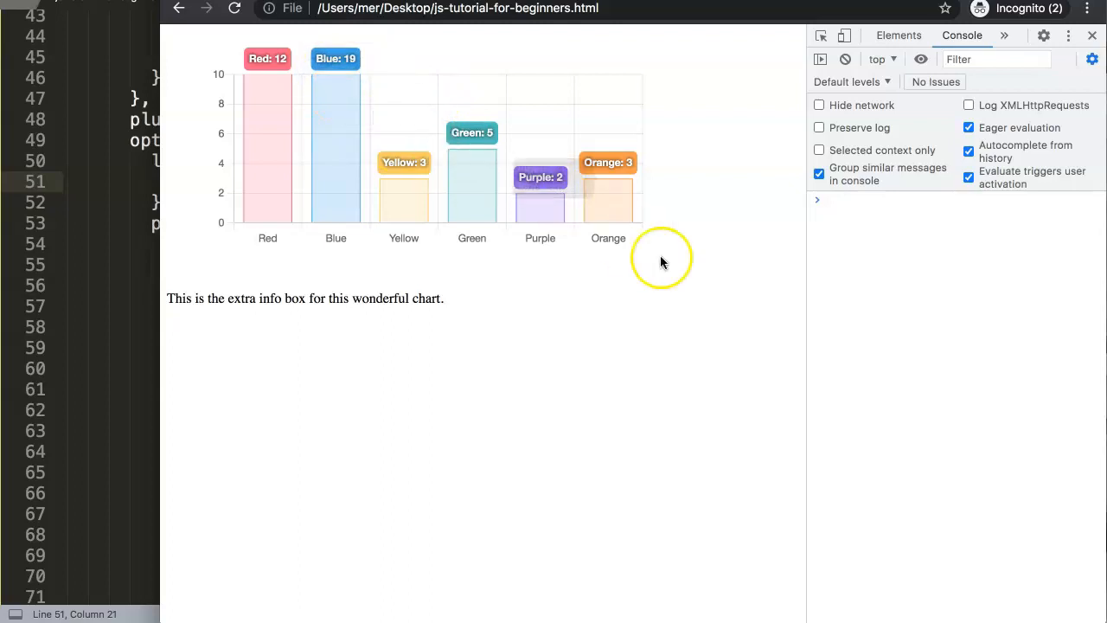
mouse_move(470, 80)
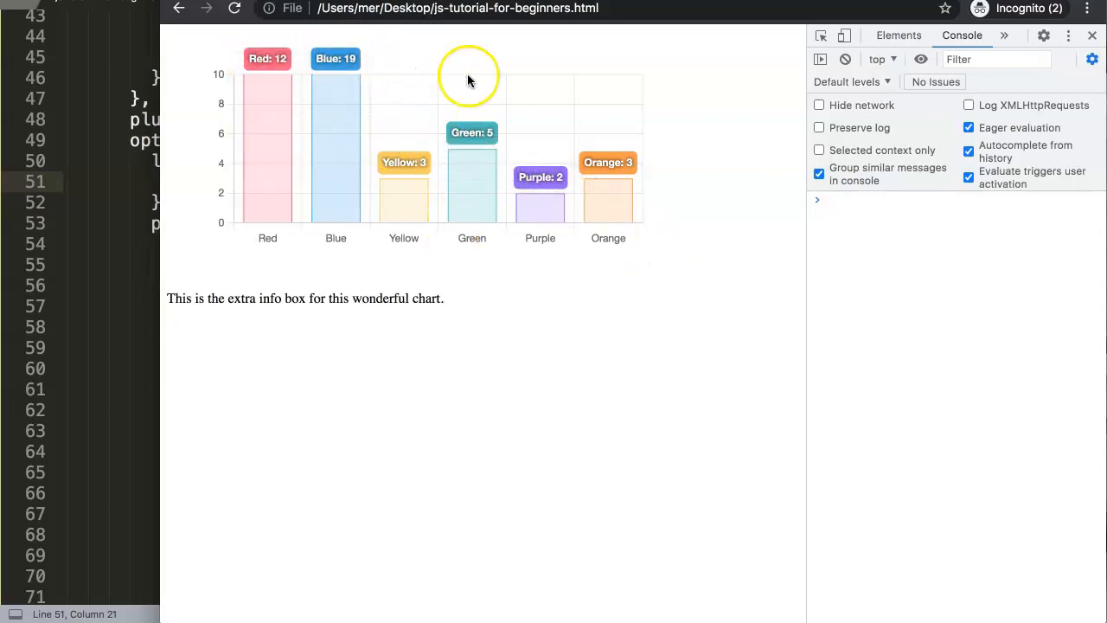
mouse_move(353, 168)
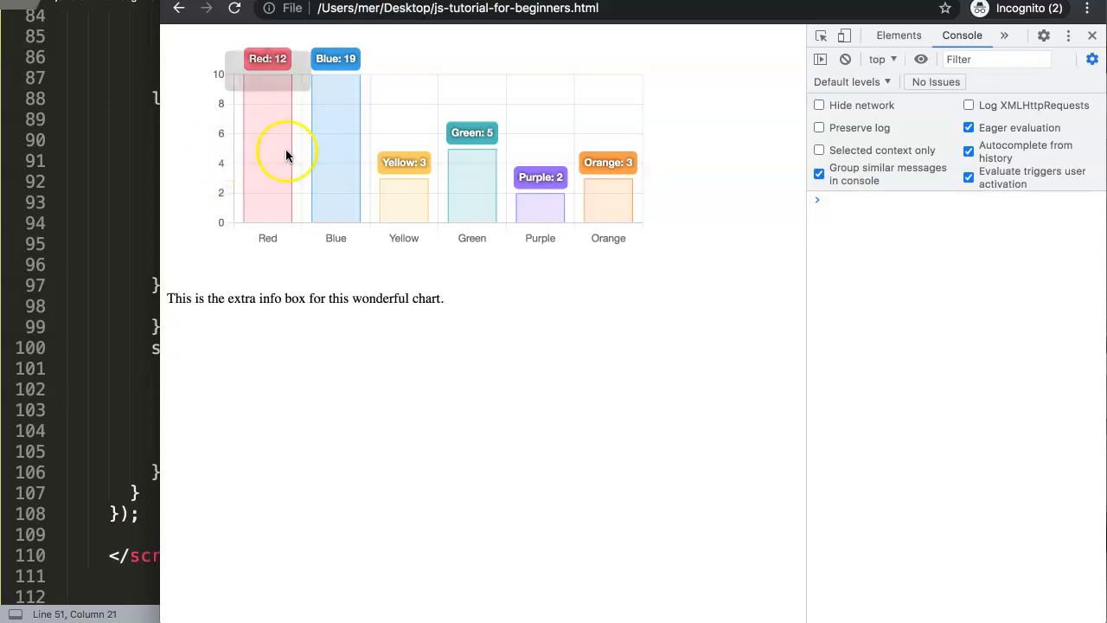
mouse_move(232, 161)
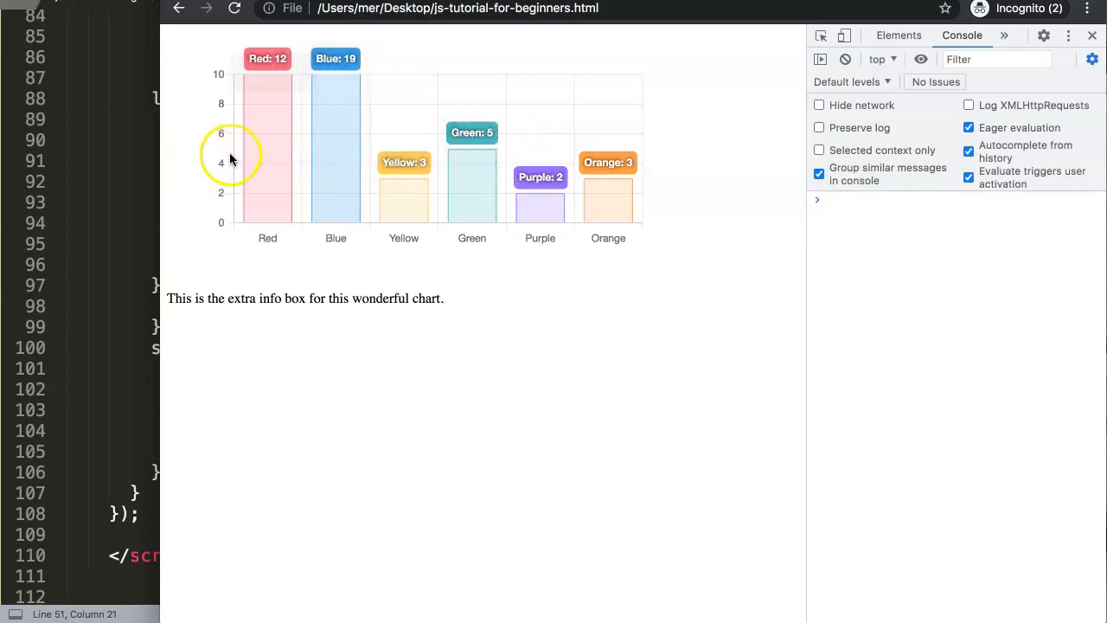
mouse_move(104, 184)
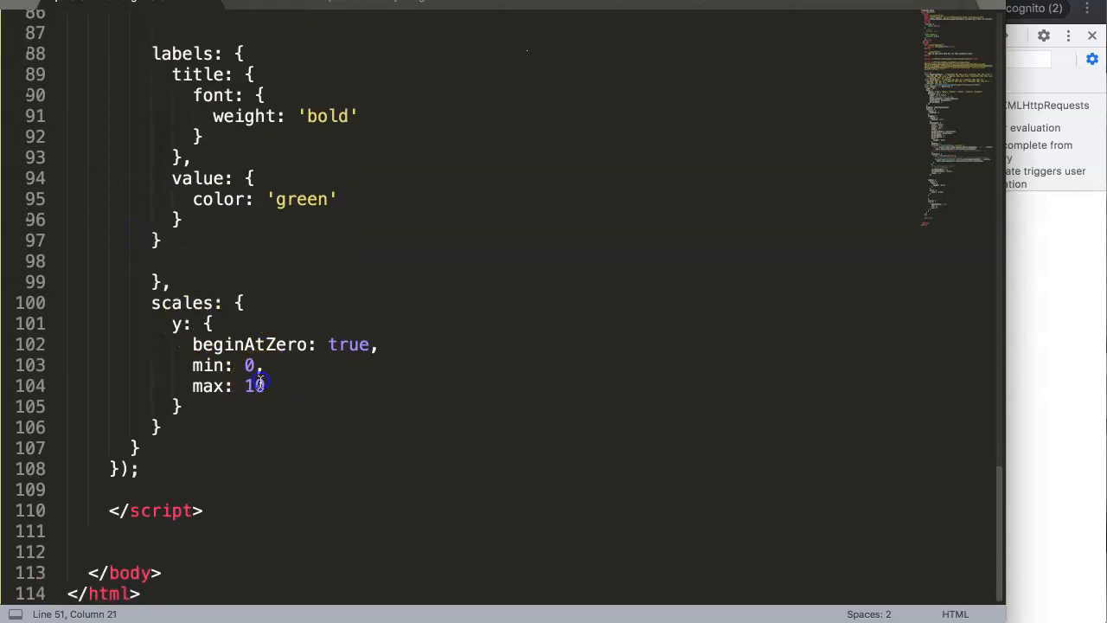
Step: Try max: 4, restore max: 10, then change the y minimum from 0 to 4
type("4")
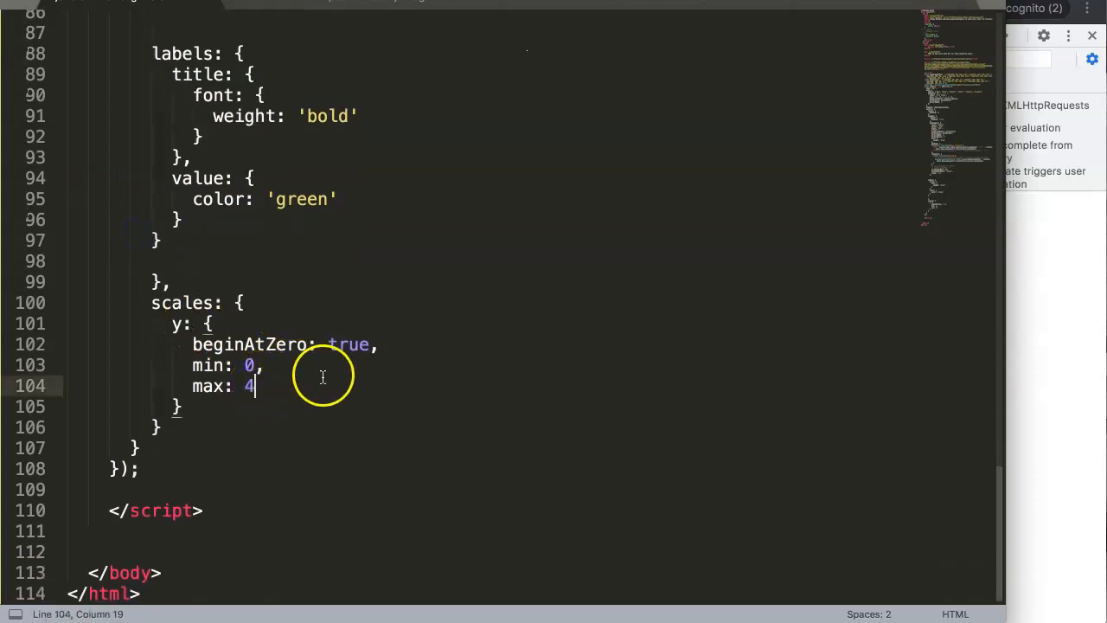
type("0")
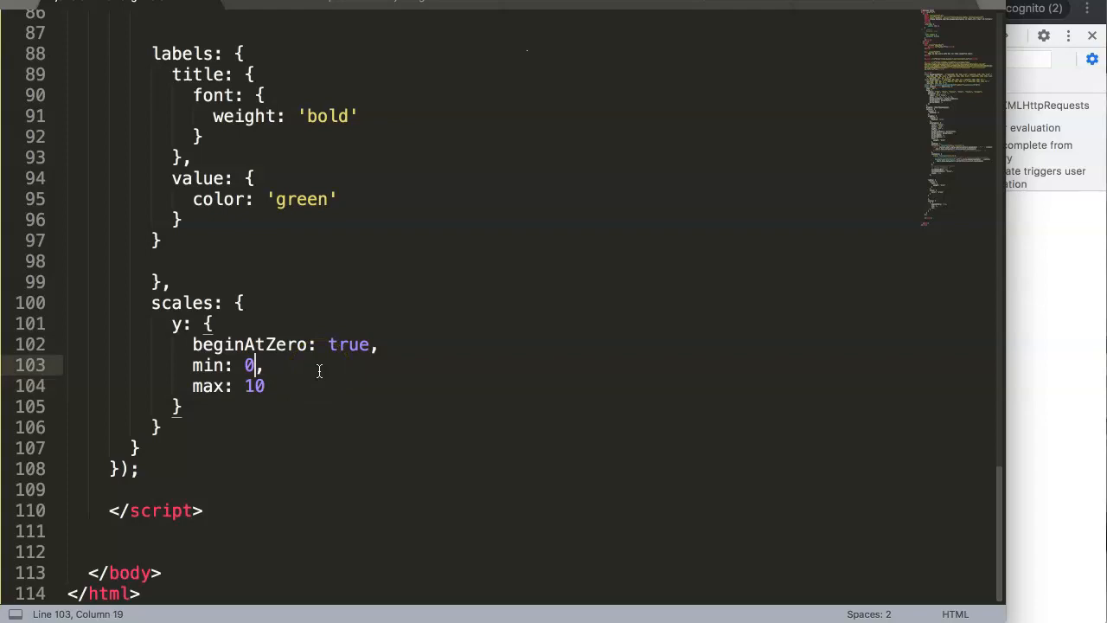
type("4")
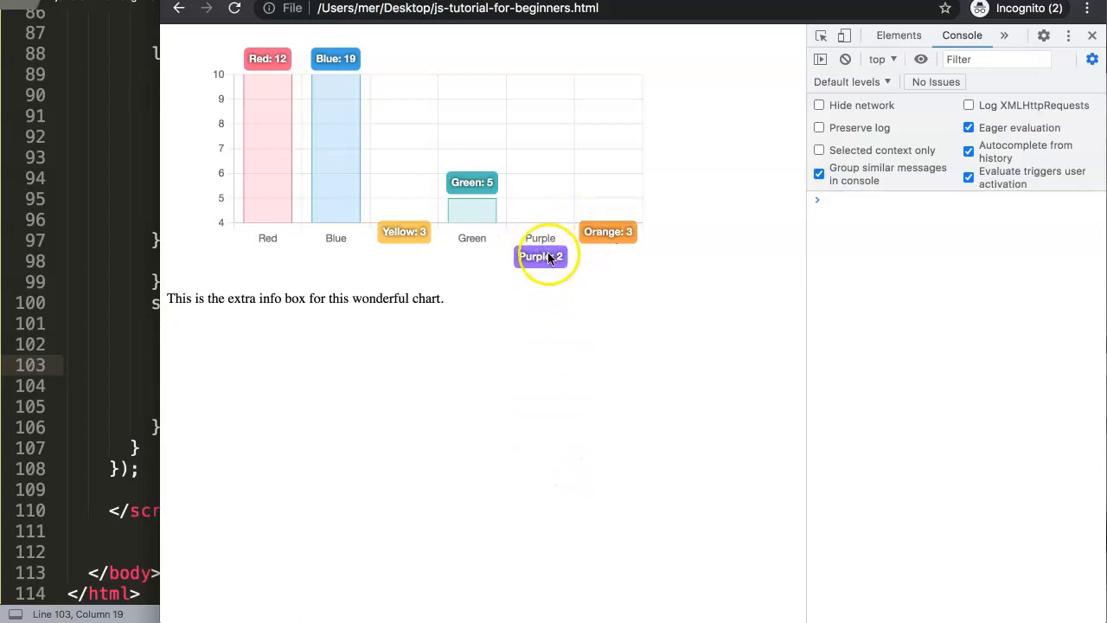
mouse_move(404, 231)
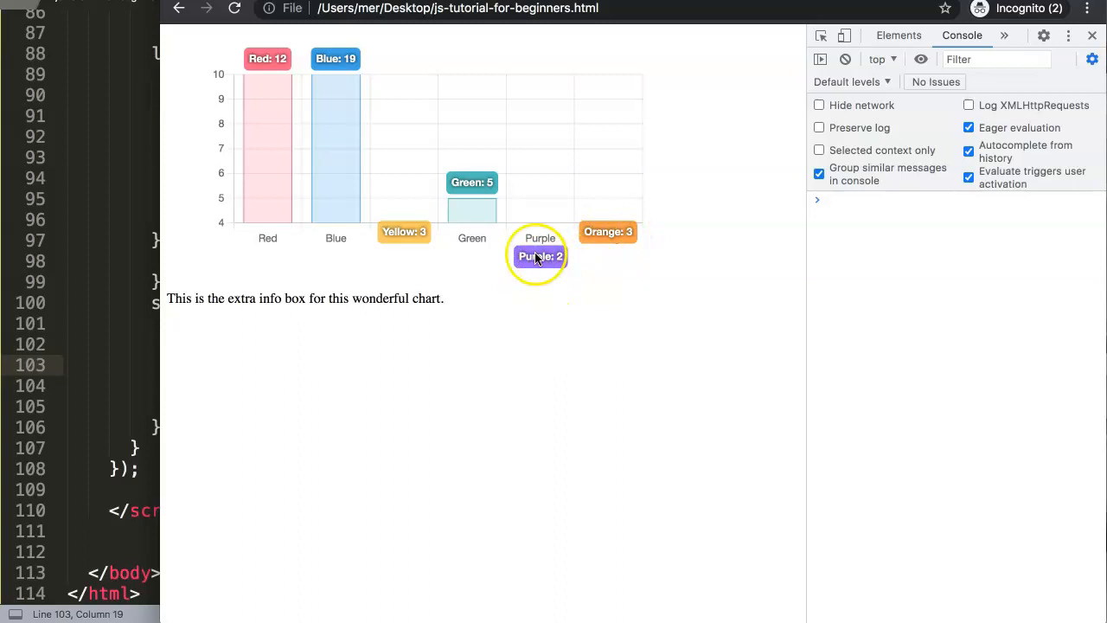
mouse_move(631, 233)
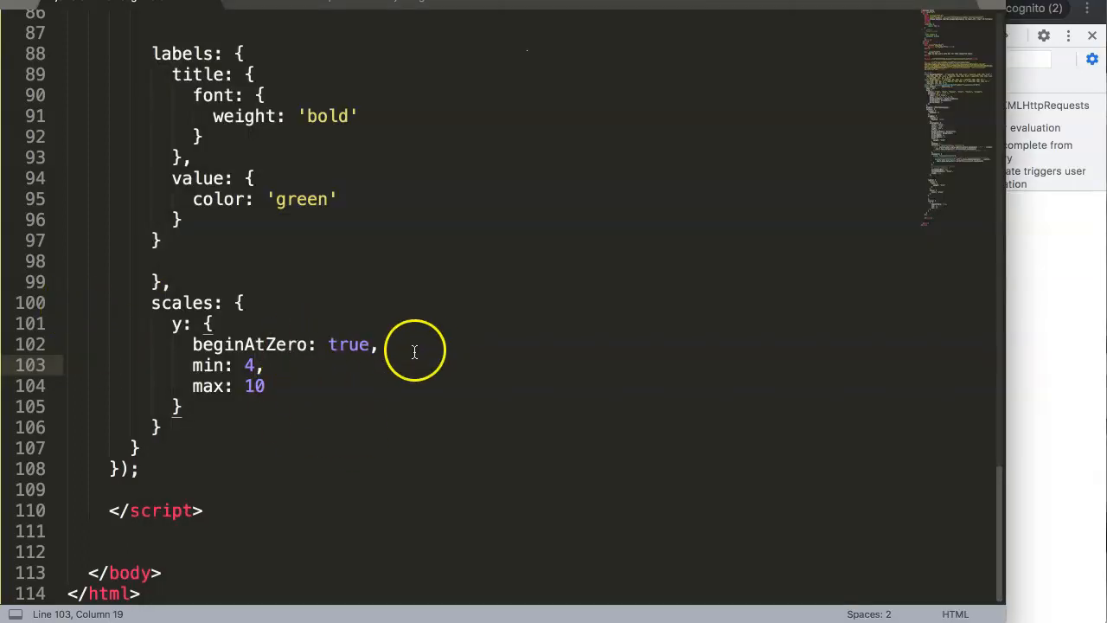
Step: Toggle a comment on the beginAtZero: true line in Sublime Text
key("ctrl+/")
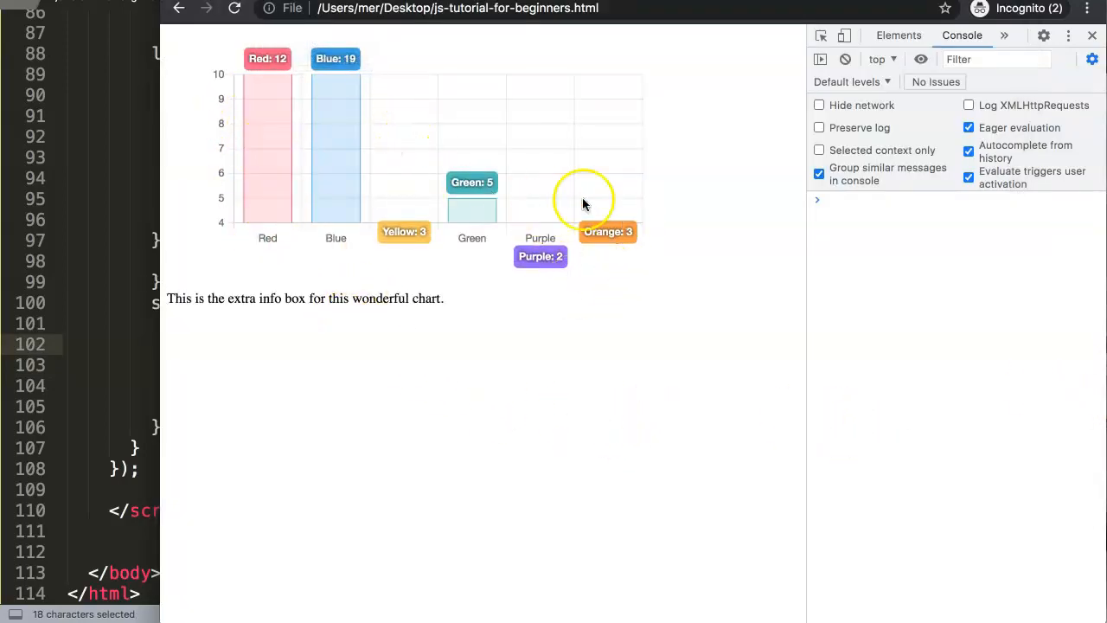
mouse_move(558, 279)
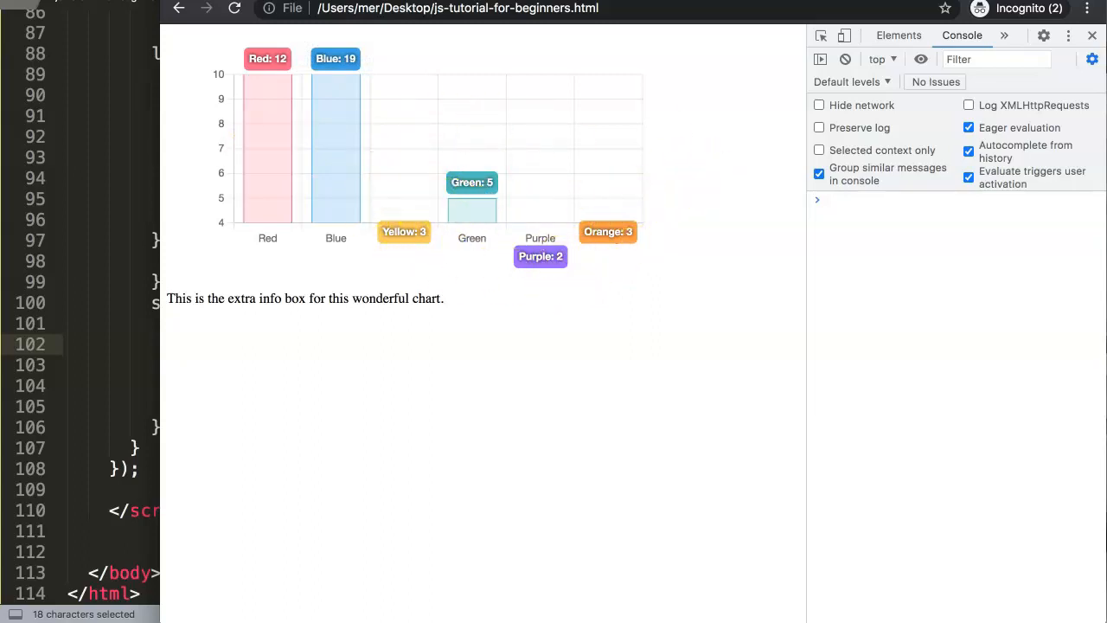
mouse_move(495, 301)
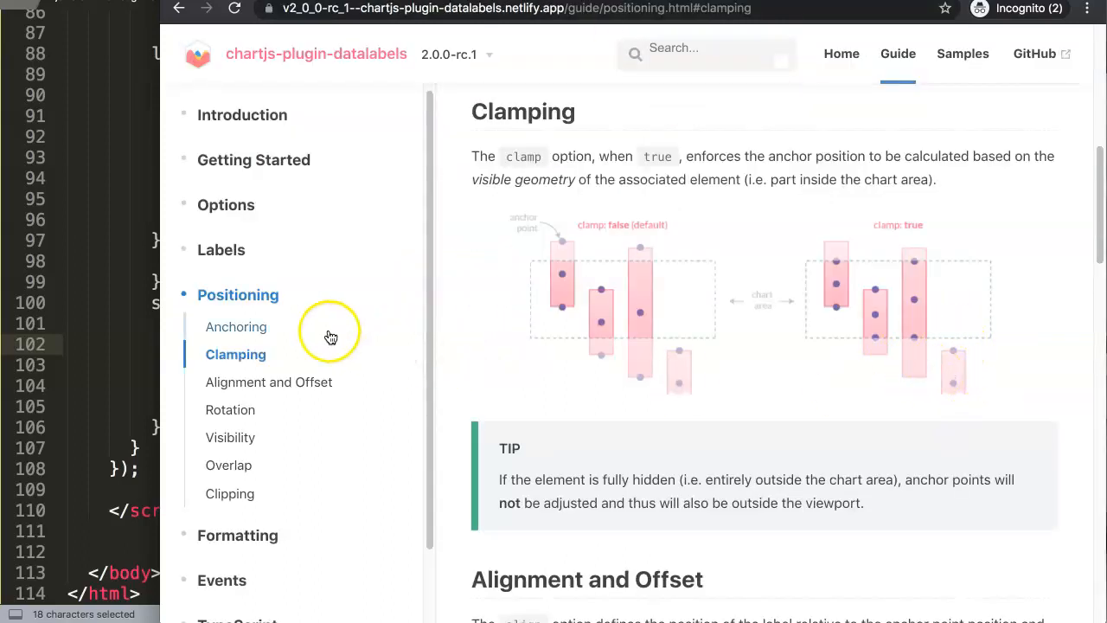
mouse_move(121, 253)
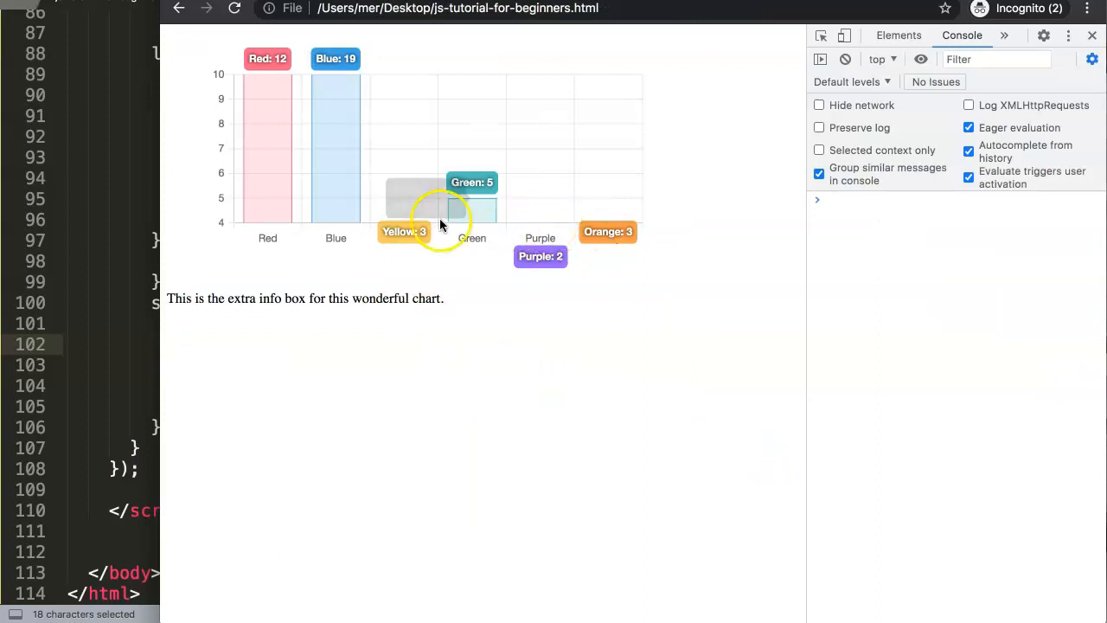
mouse_move(540, 229)
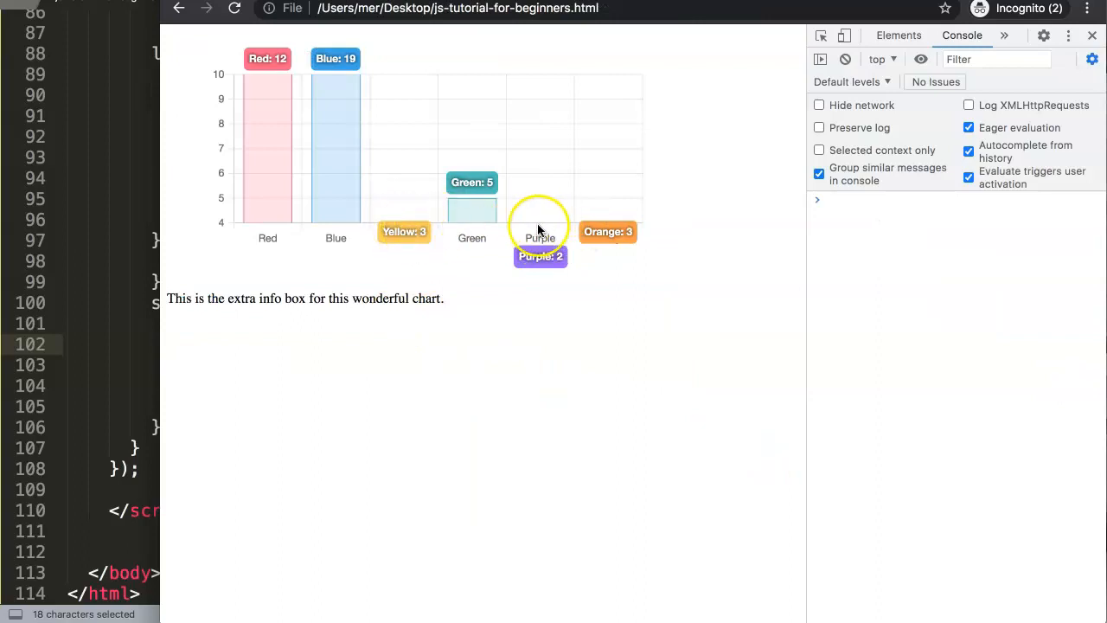
mouse_move(403, 363)
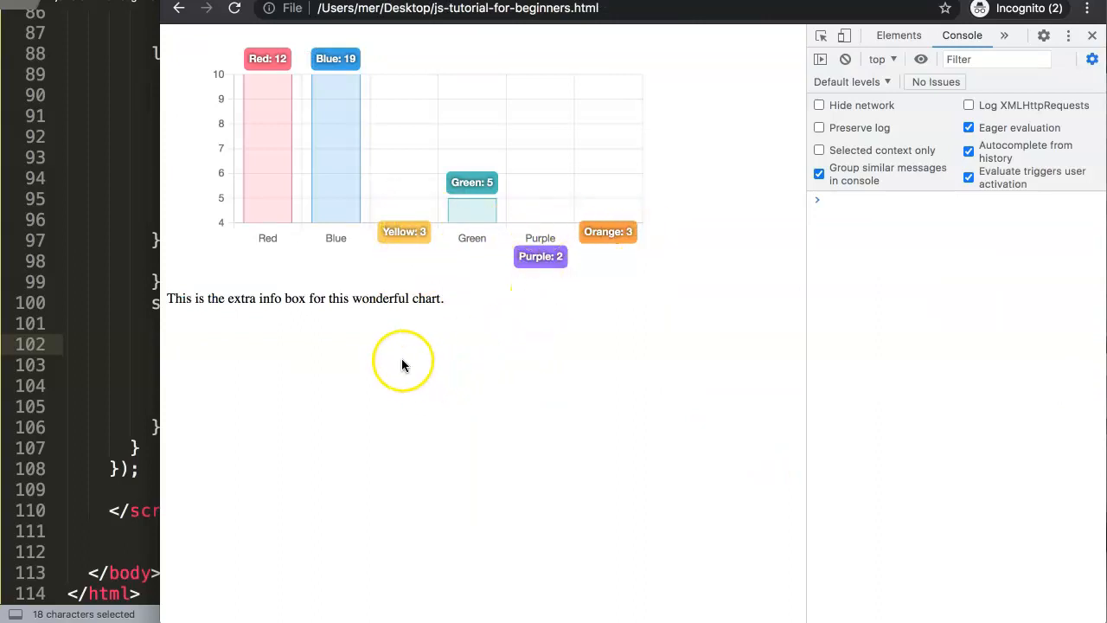
mouse_move(342, 372)
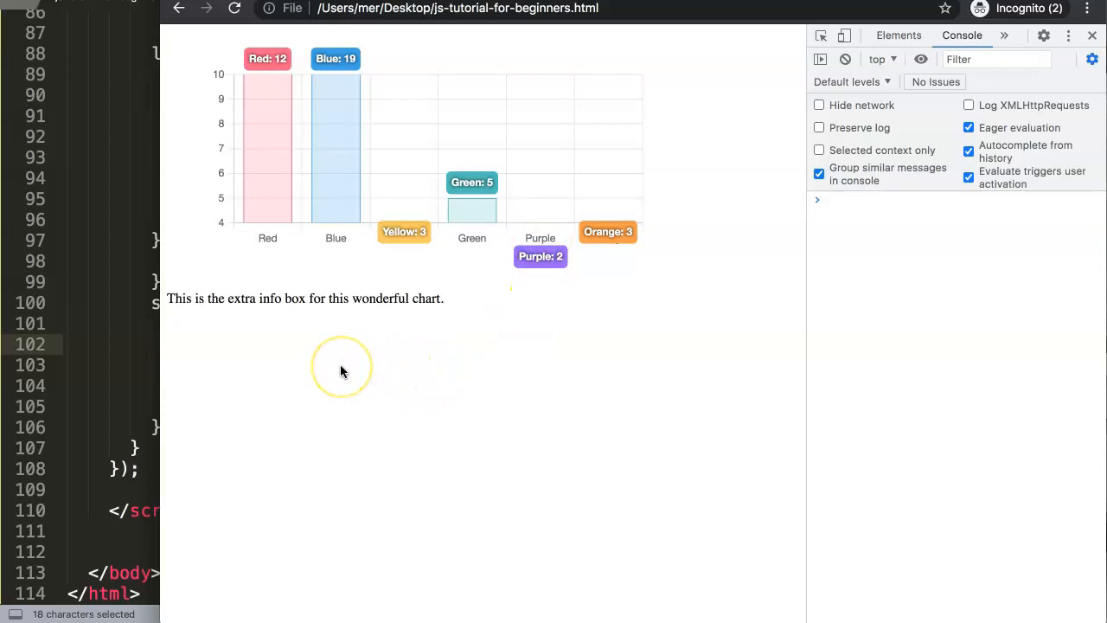